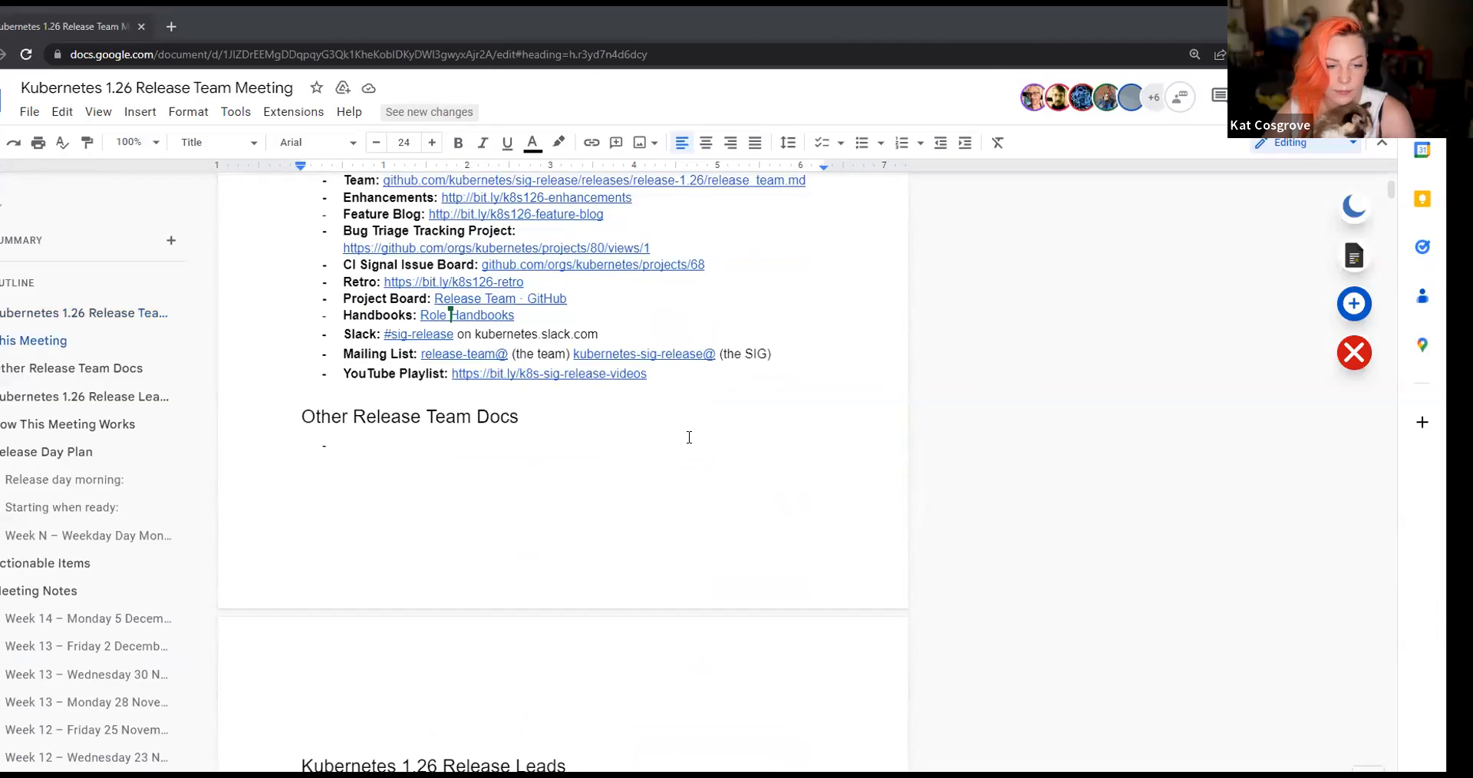
scroll("down", 3)
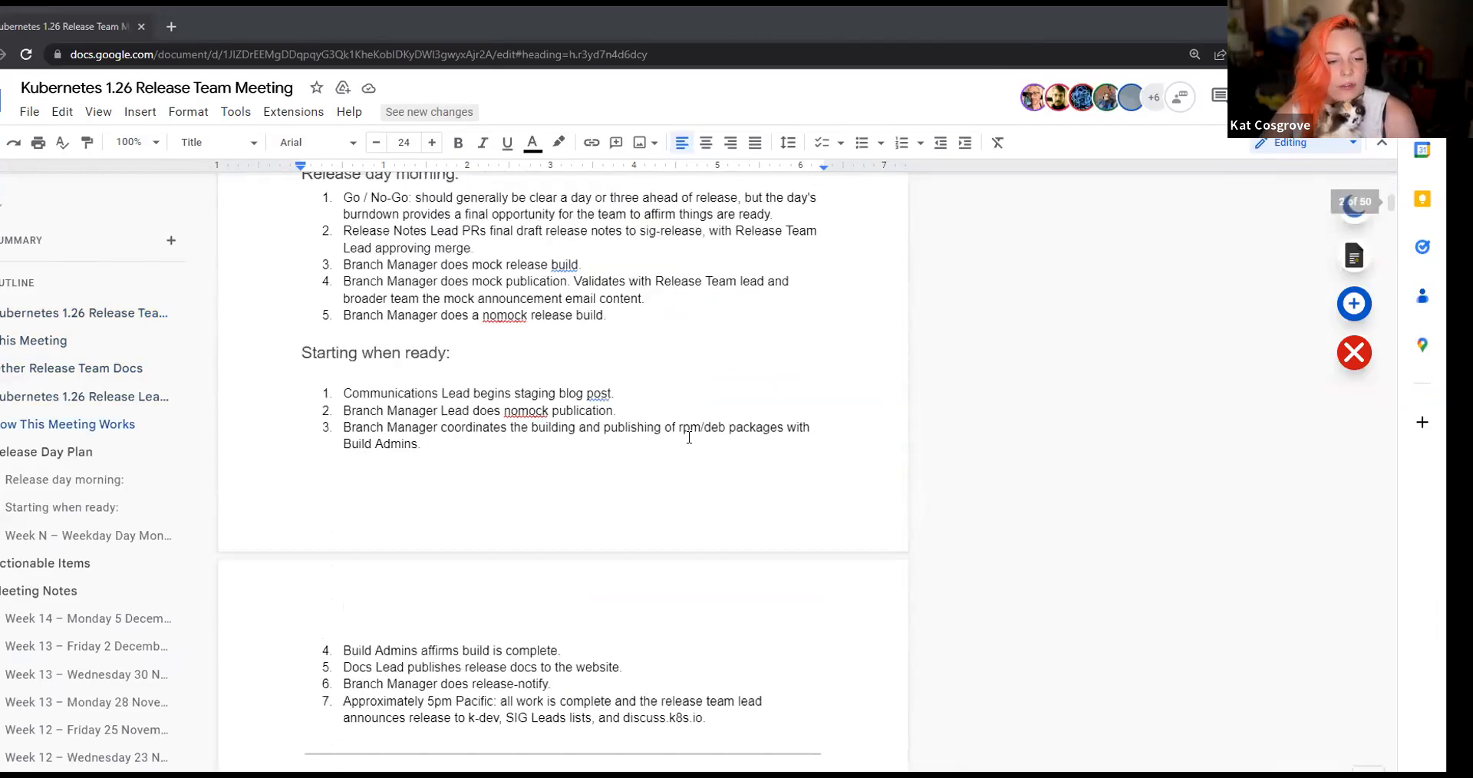
scroll("down", 3)
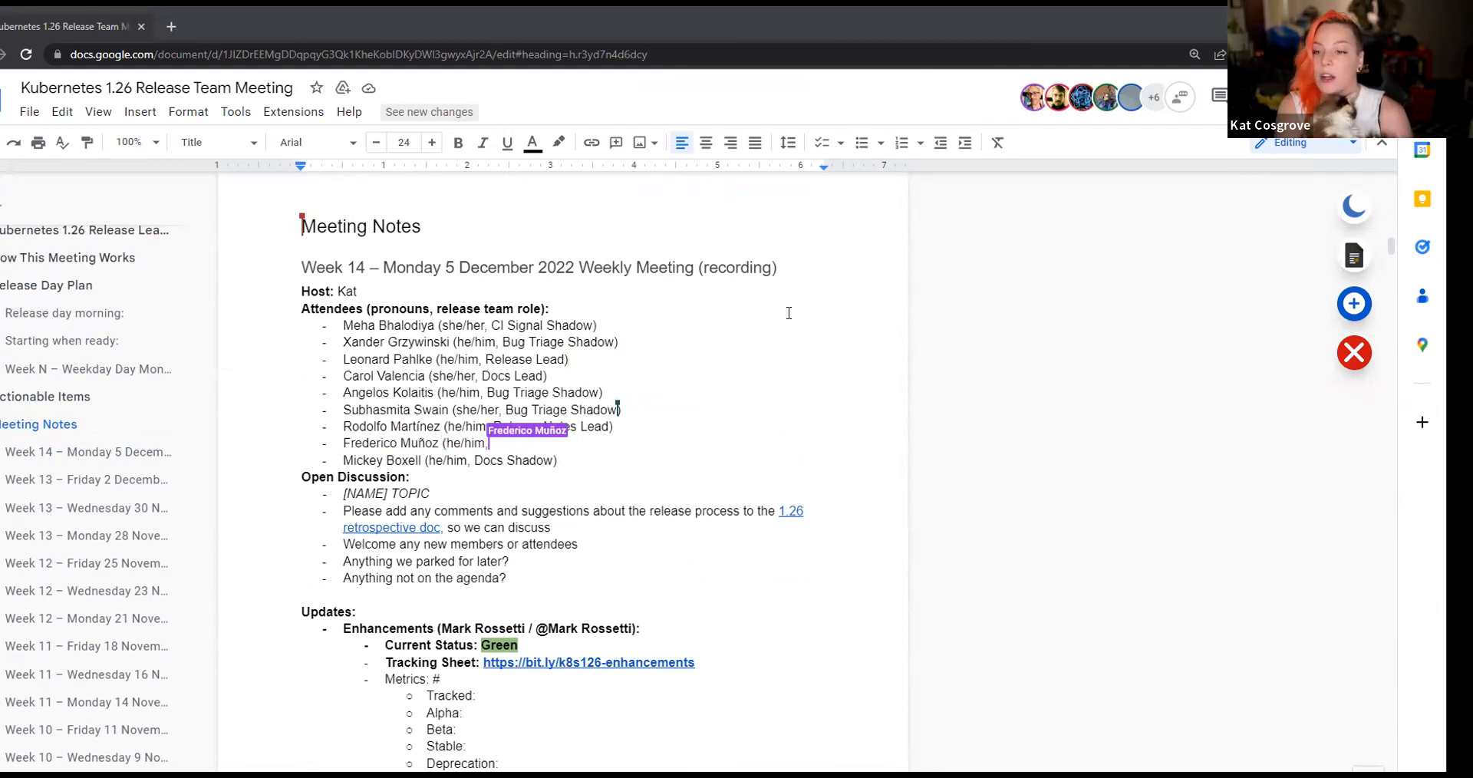
type("R")
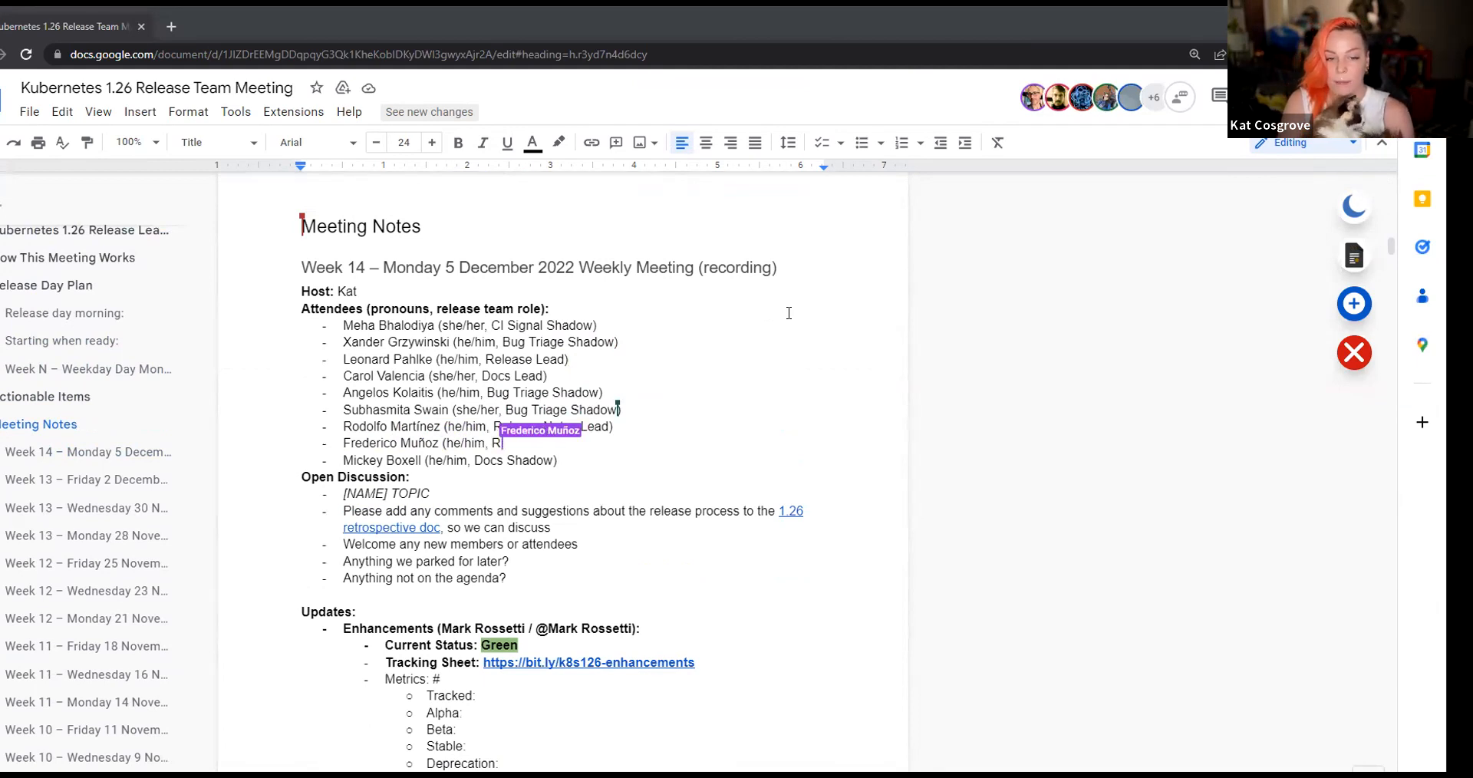
type("CO")
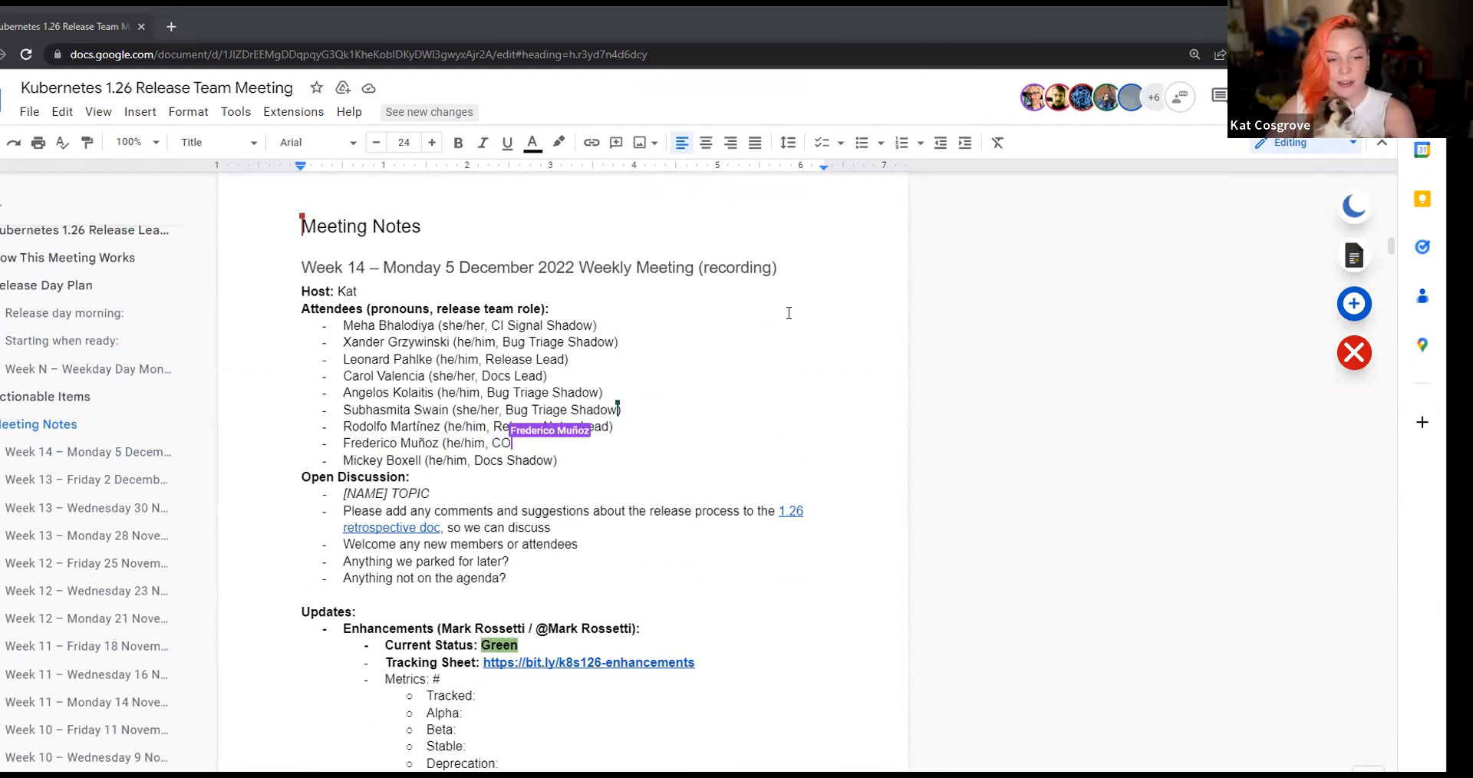
scroll("down", 3)
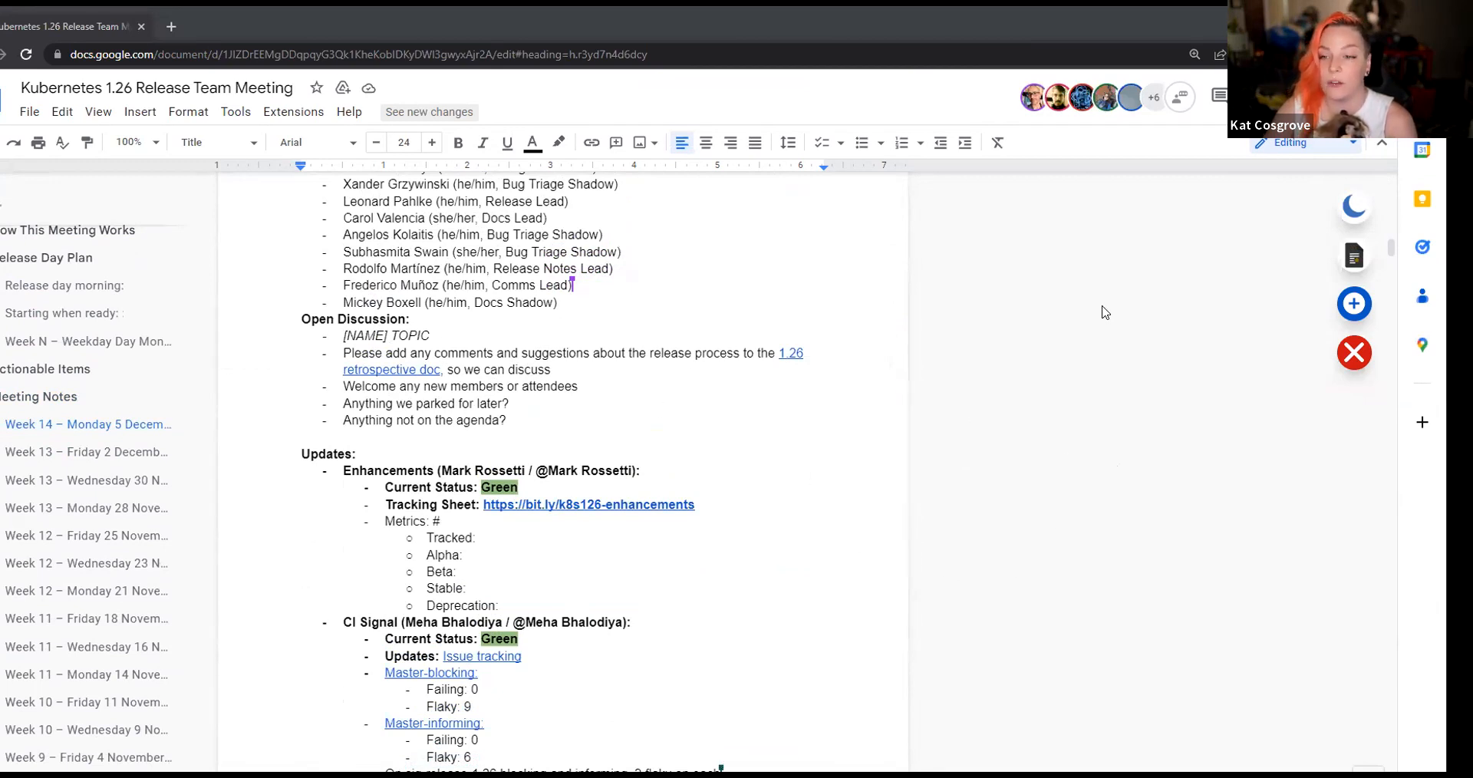
mouse_move(1093, 331)
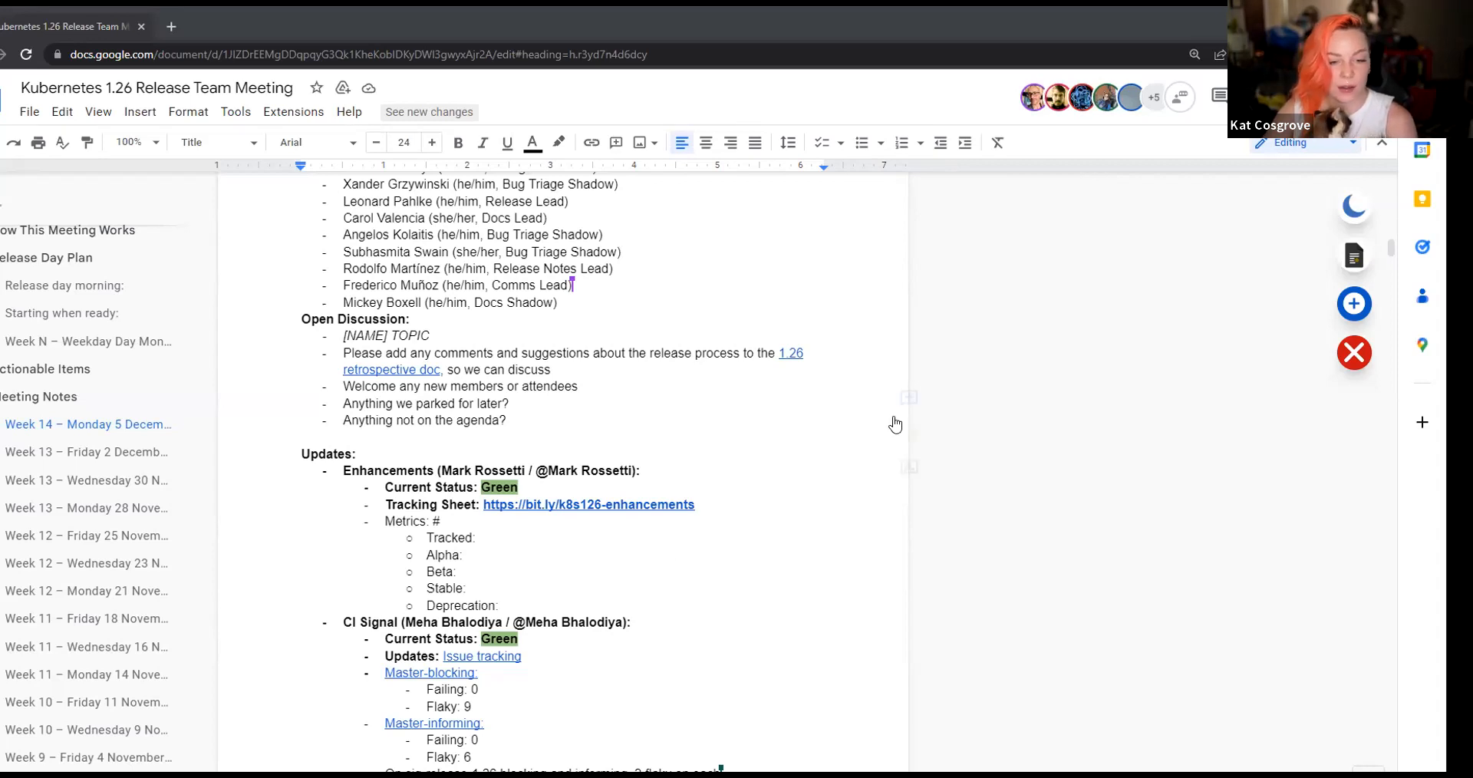
scroll("down", 3)
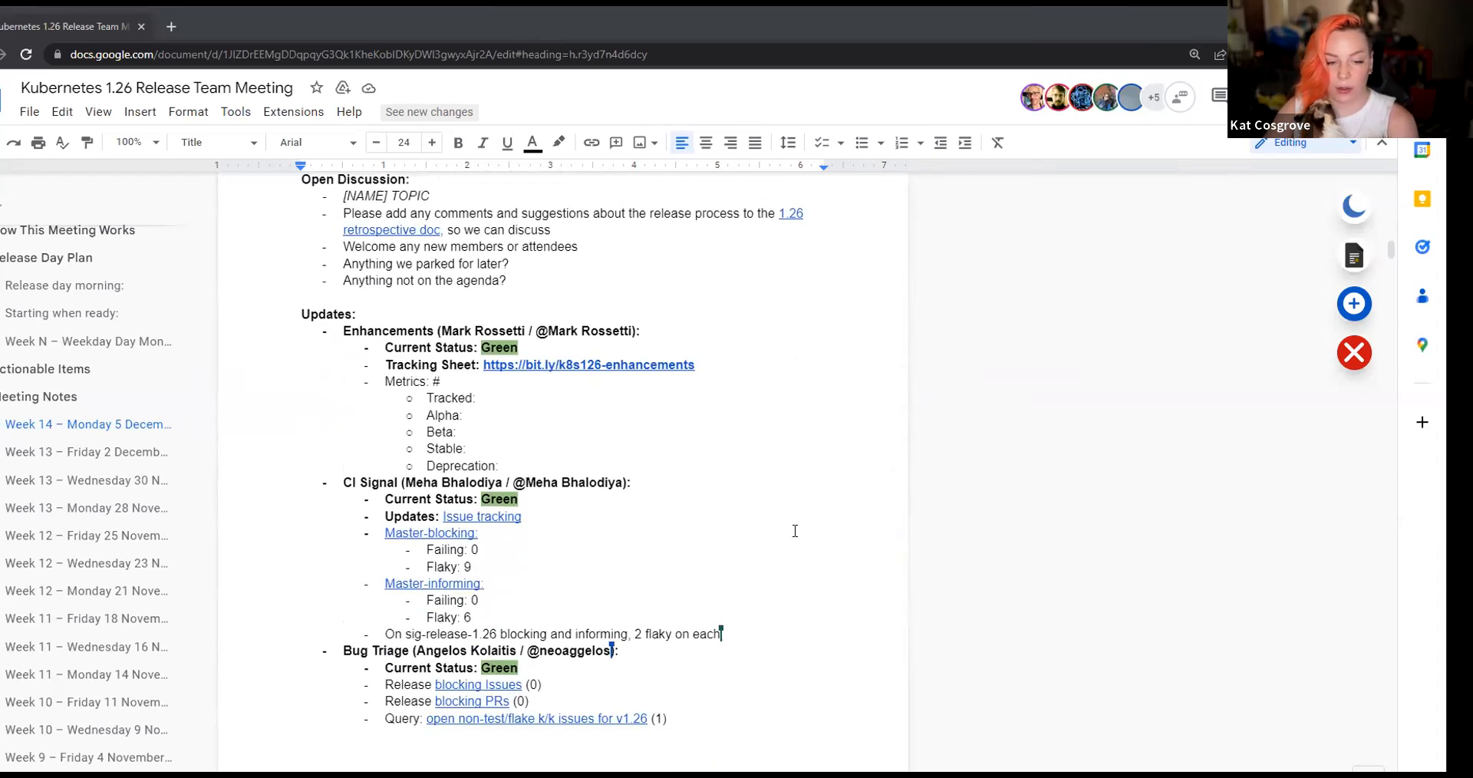
scroll("down", 3)
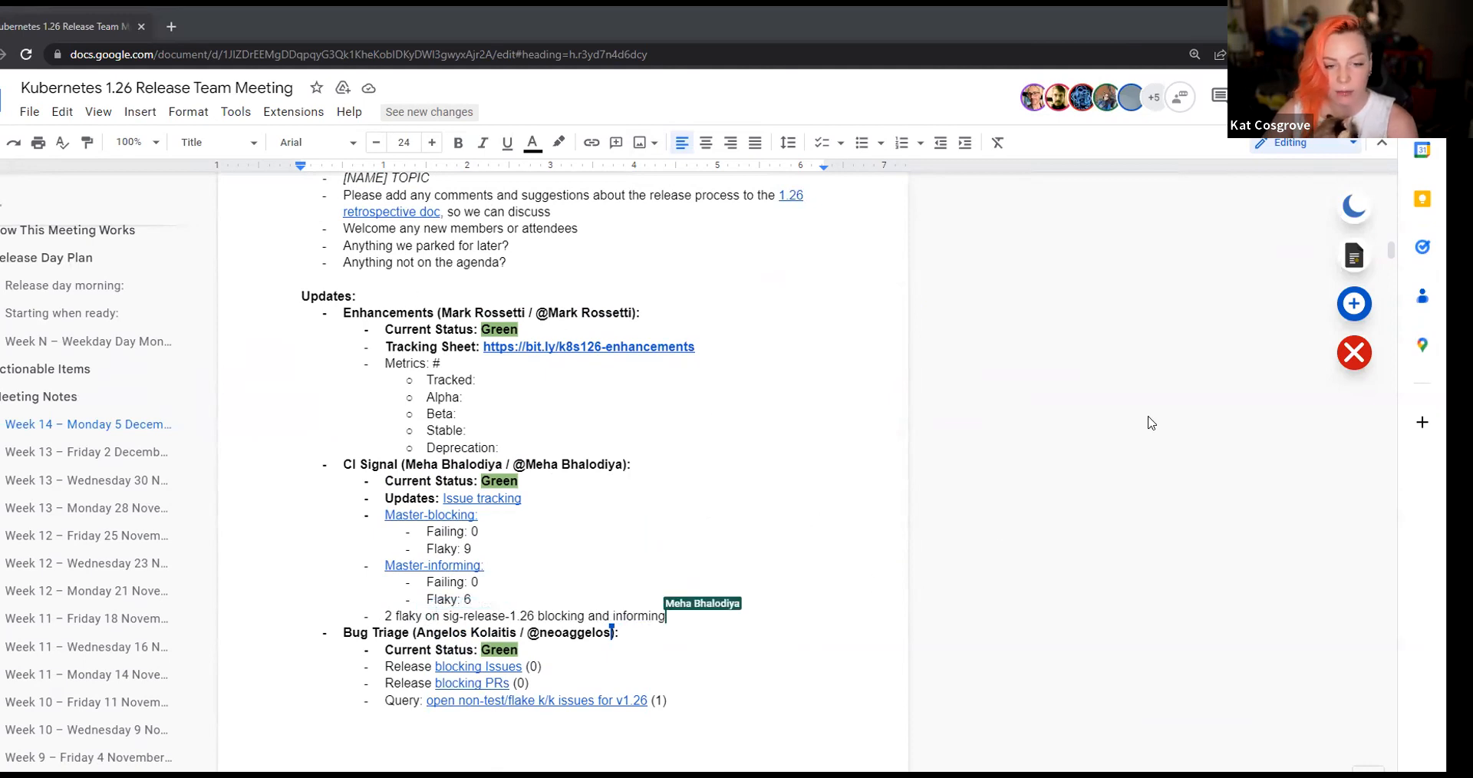
mouse_move(711, 414)
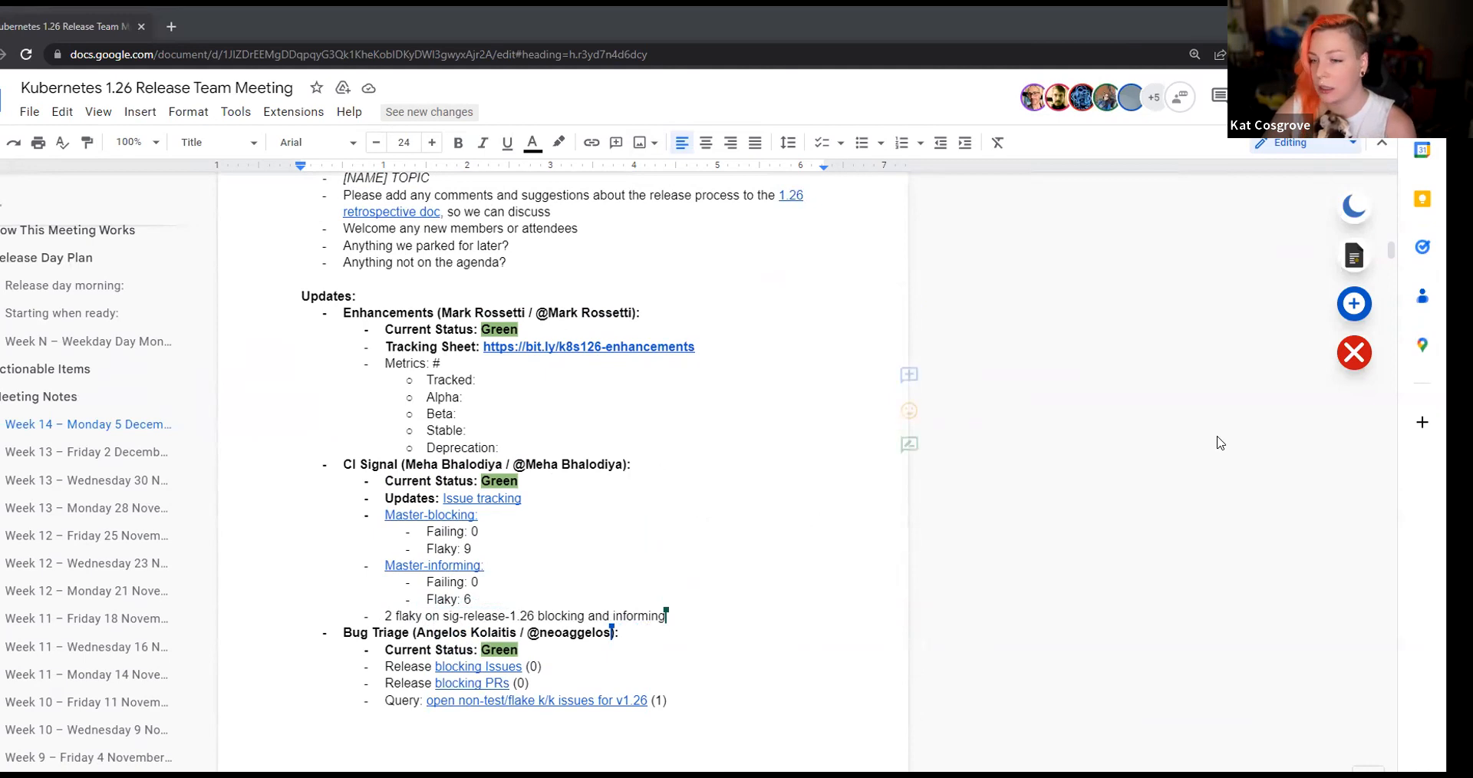
scroll("down", 3)
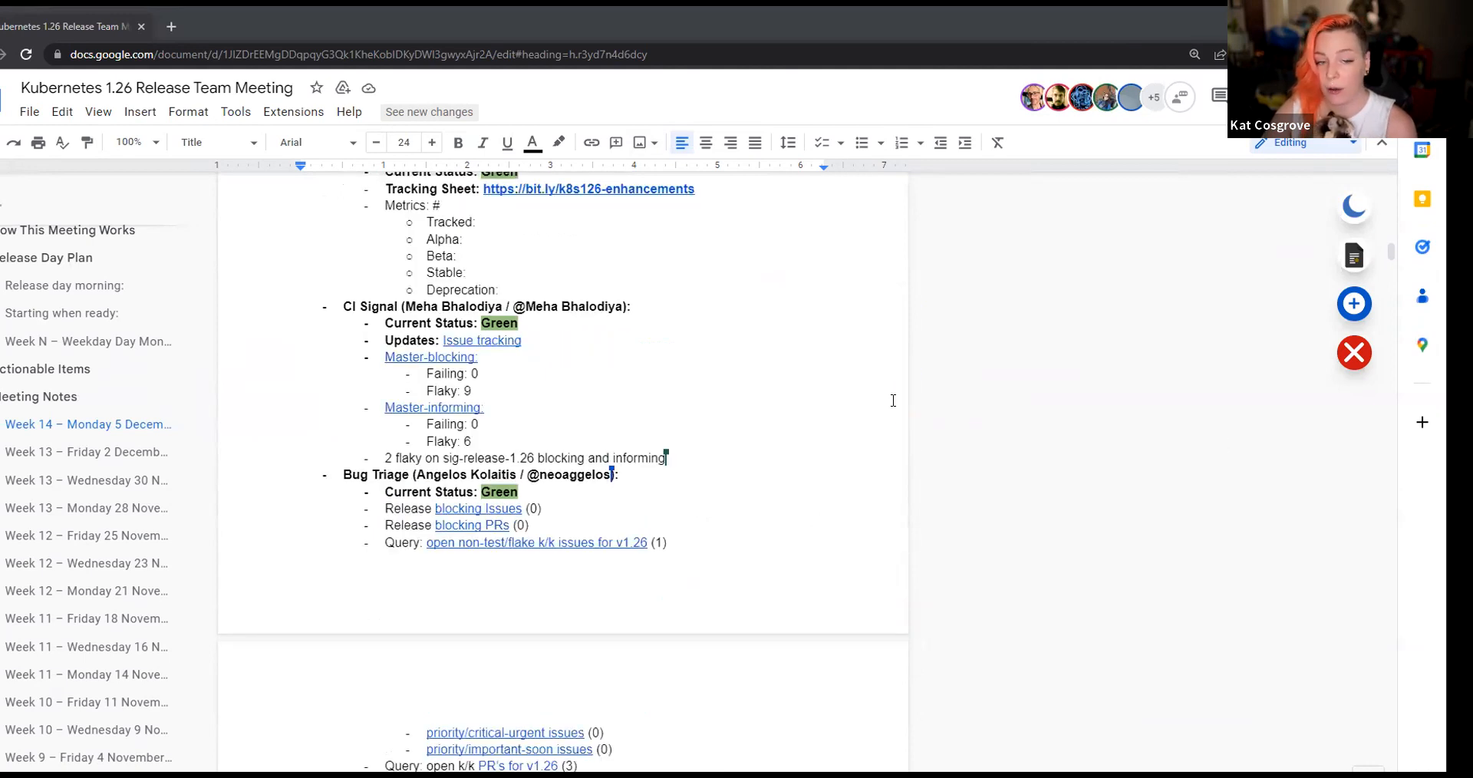
mouse_move(726, 355)
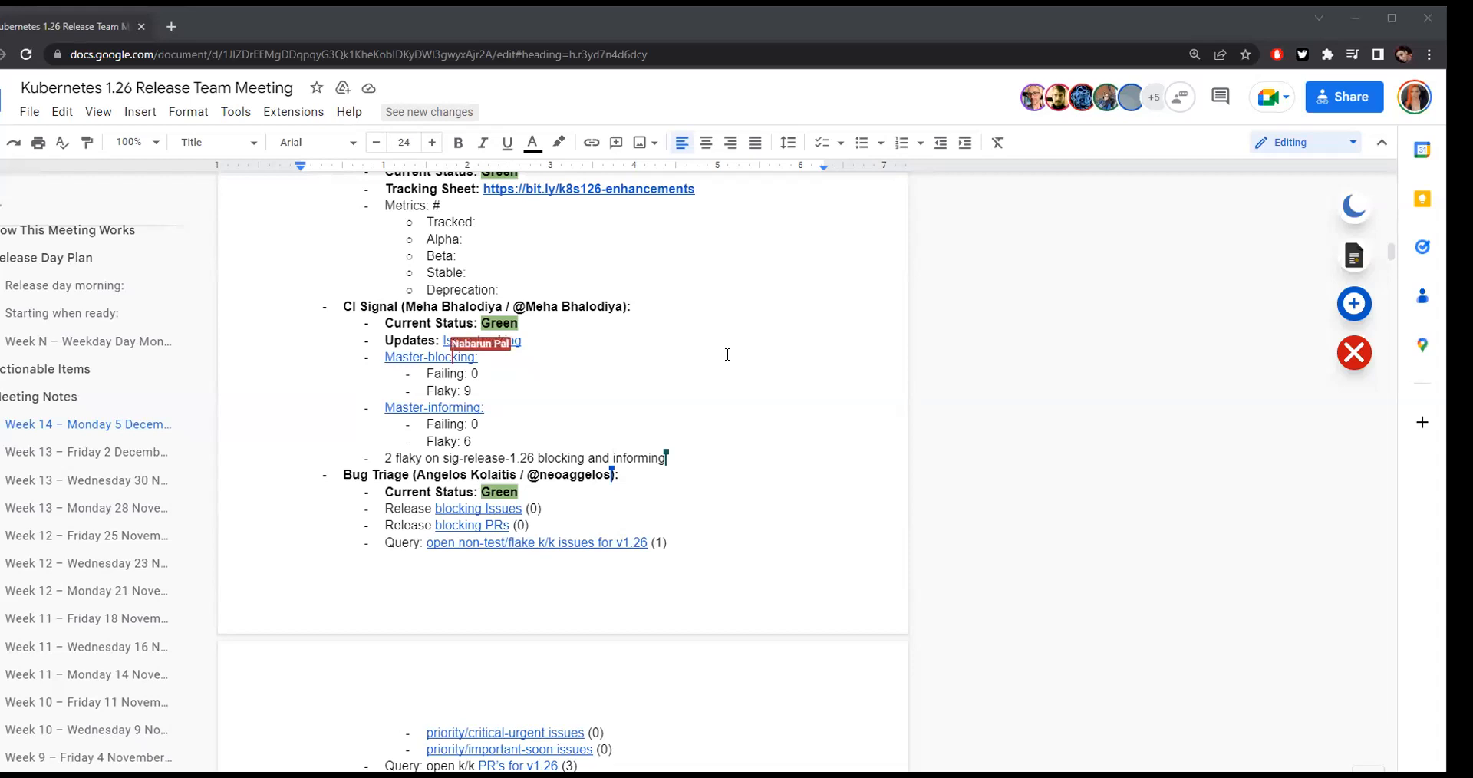
mouse_move(482, 340)
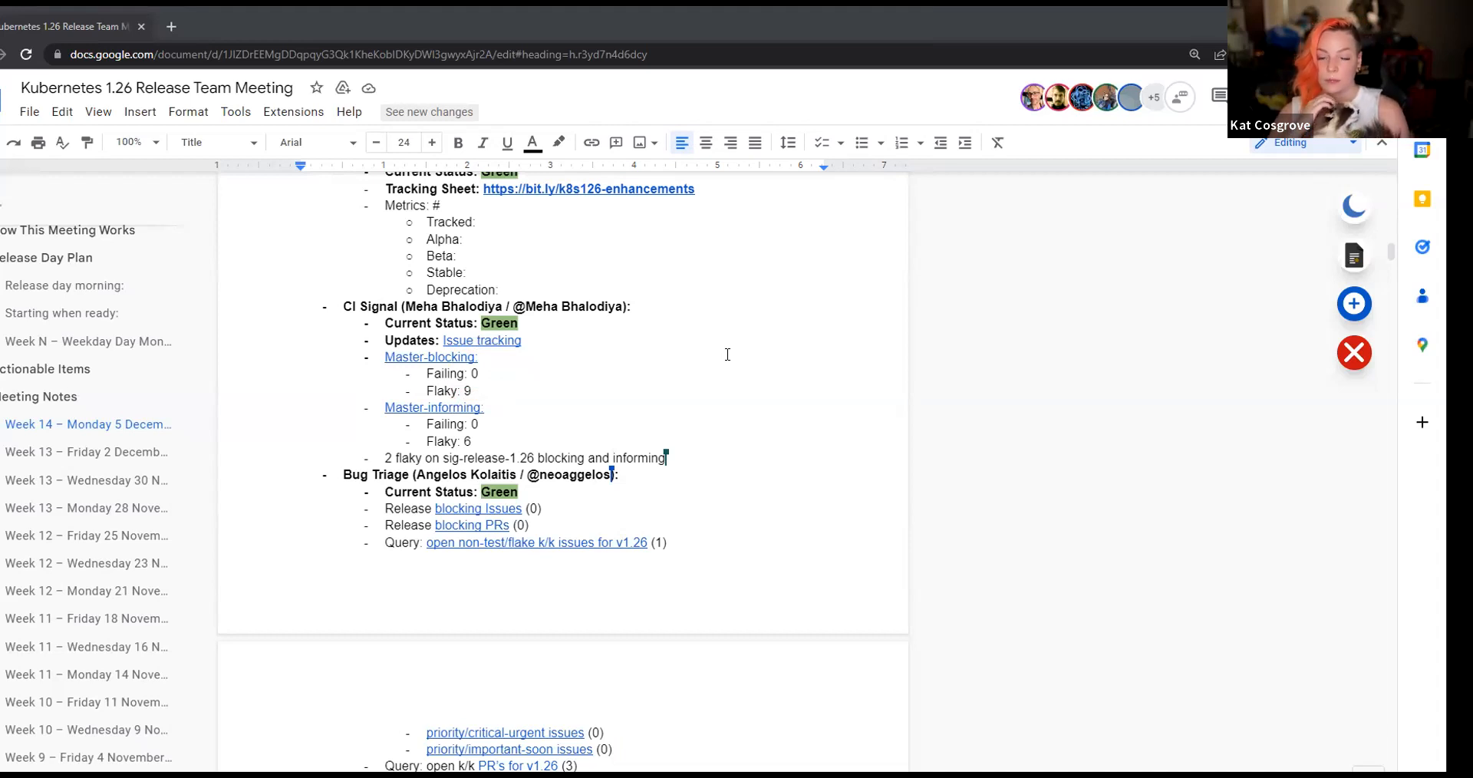
scroll("down", 3)
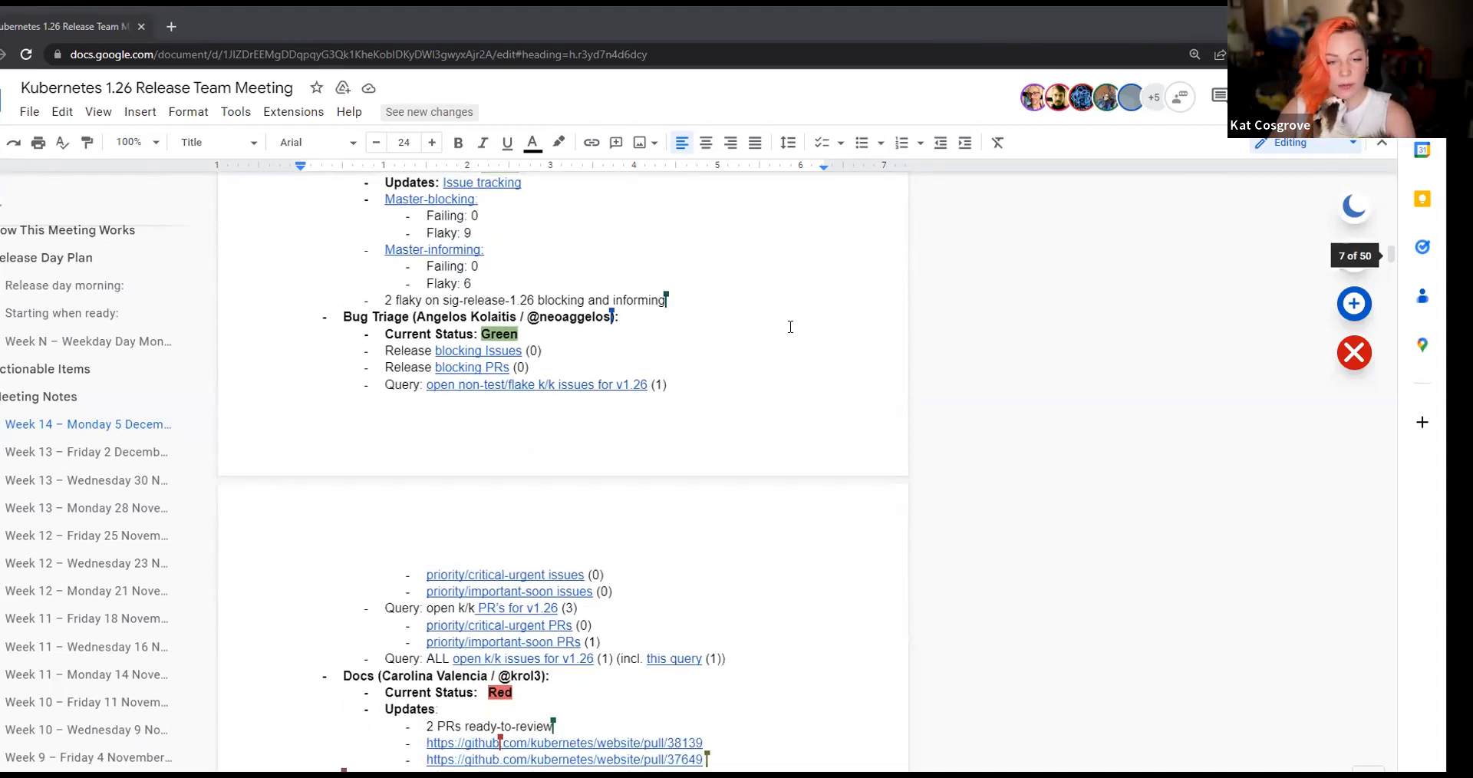
scroll("down", 3)
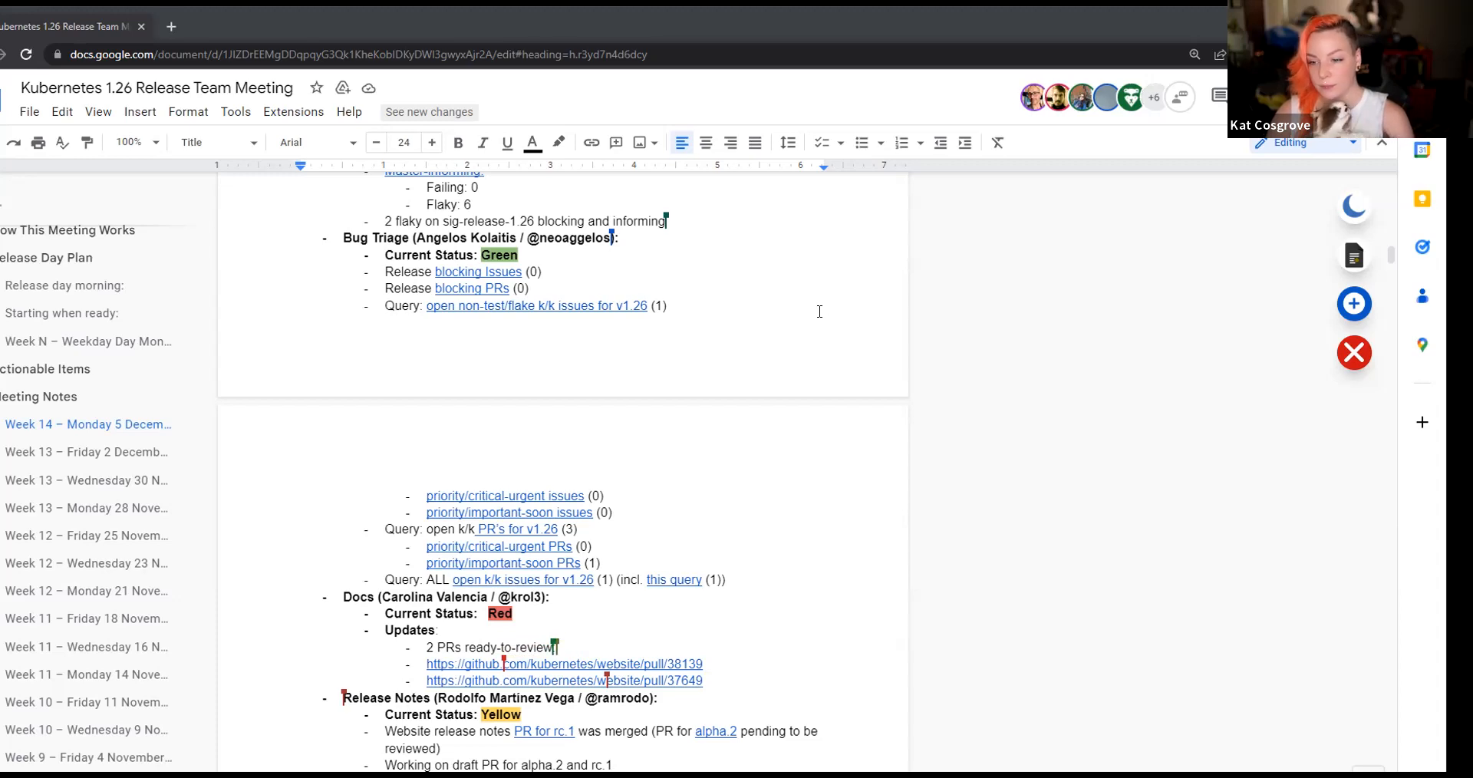
scroll("down", 3)
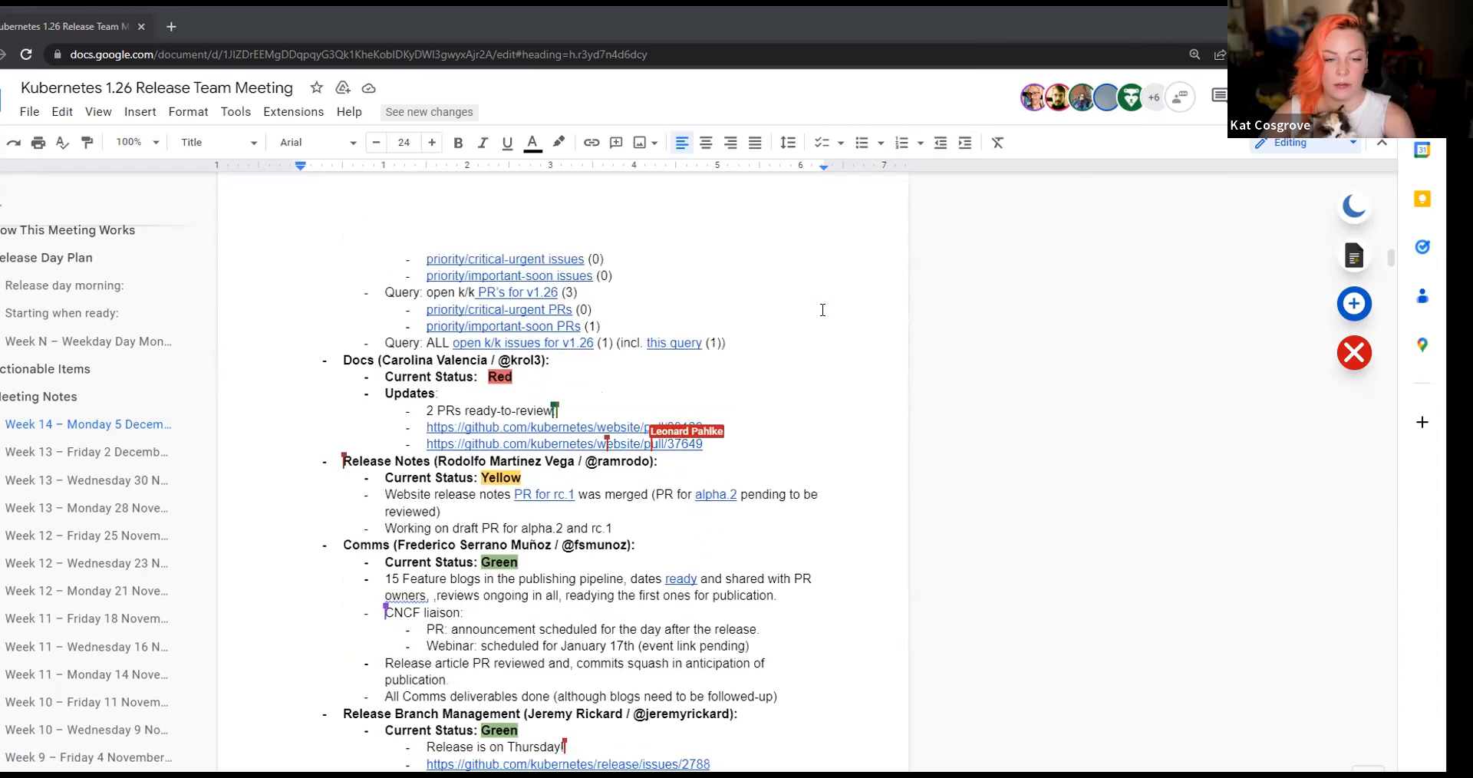
mouse_move(939, 340)
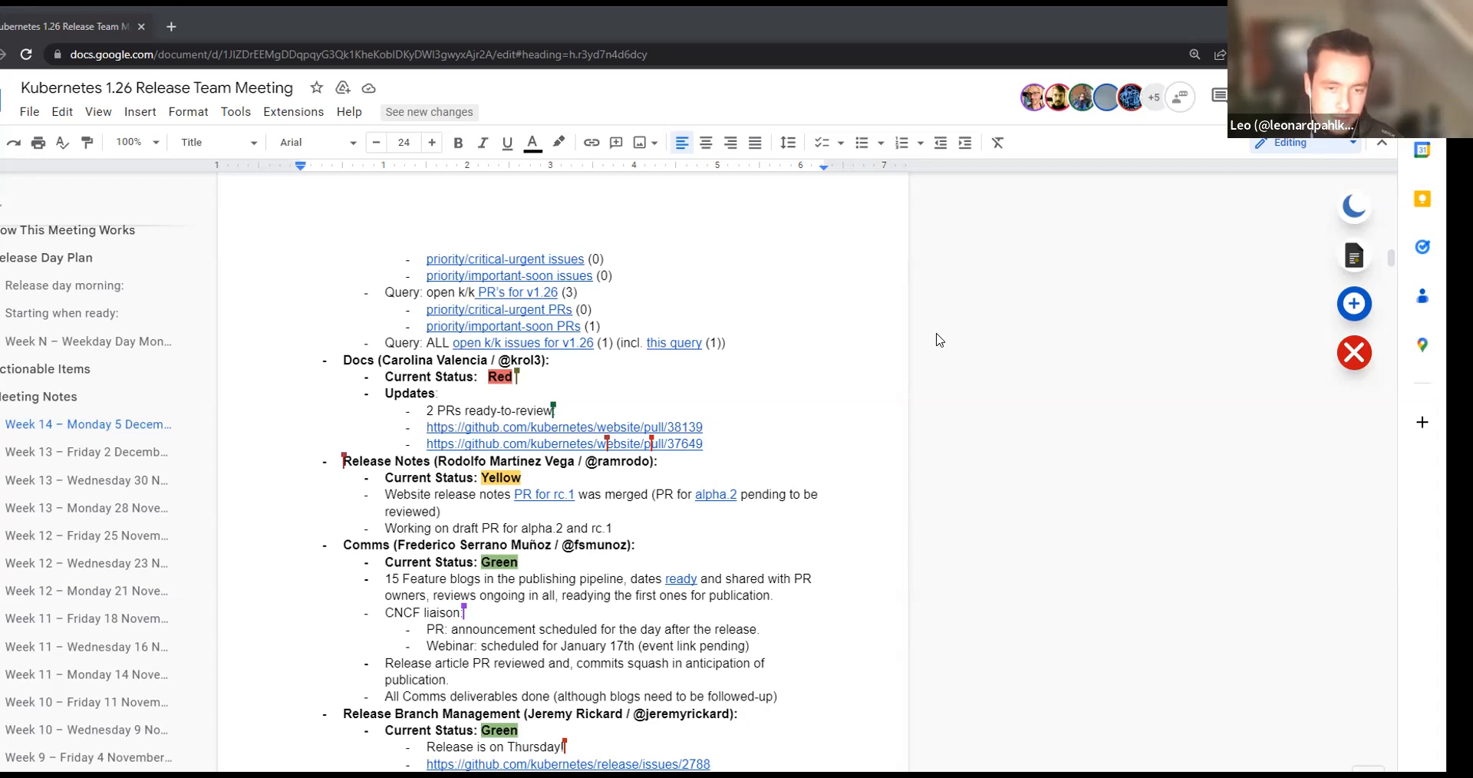
mouse_move(648, 443)
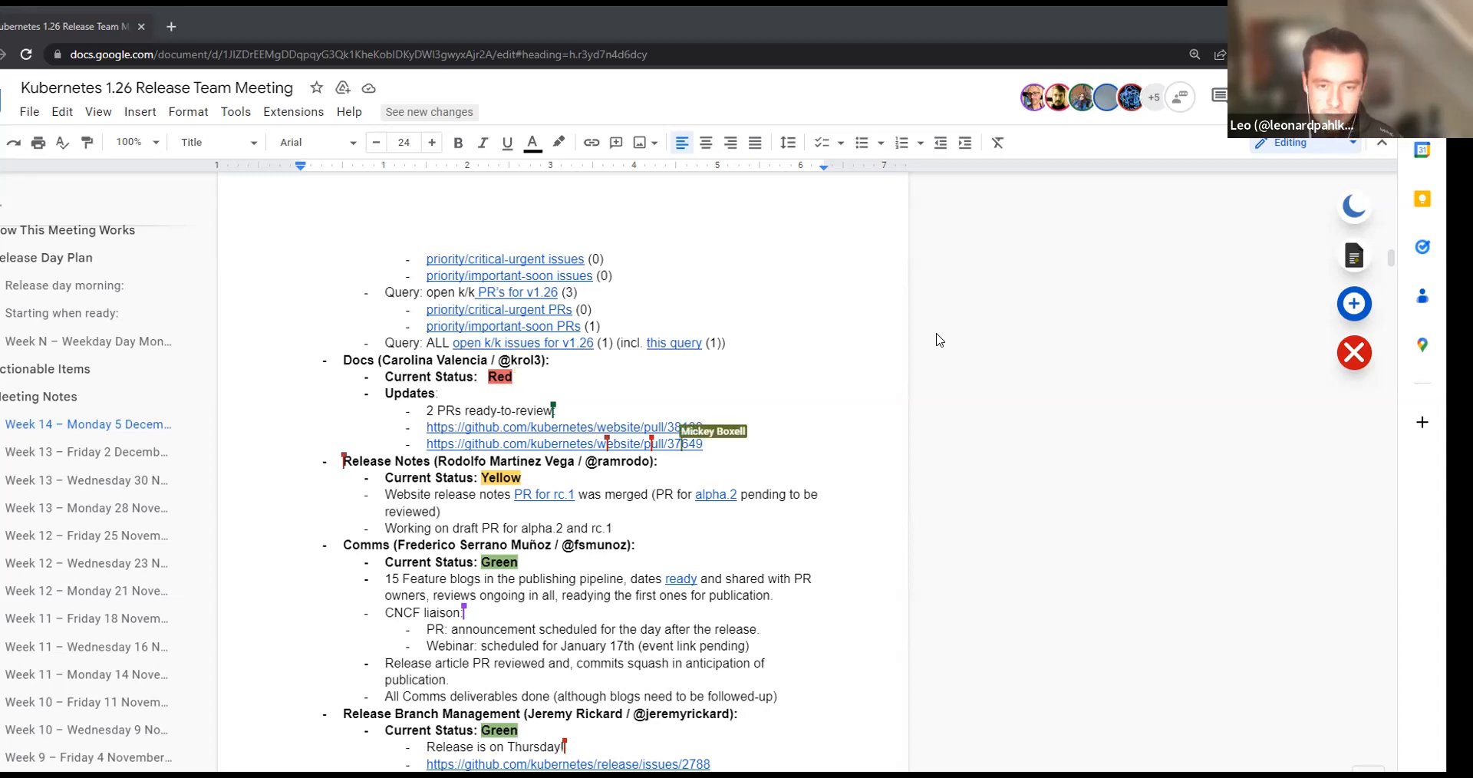
mouse_move(940, 339)
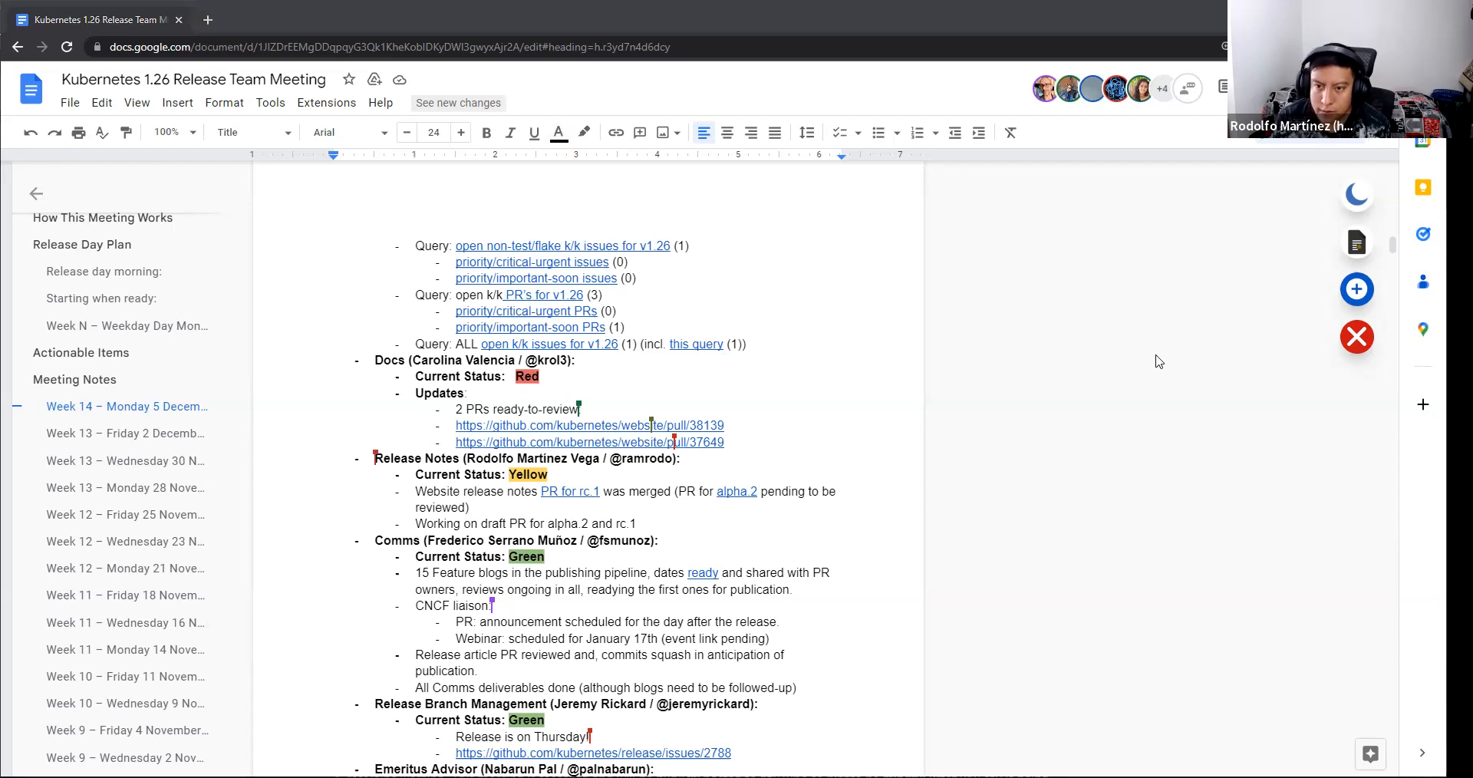
scroll("down", 3)
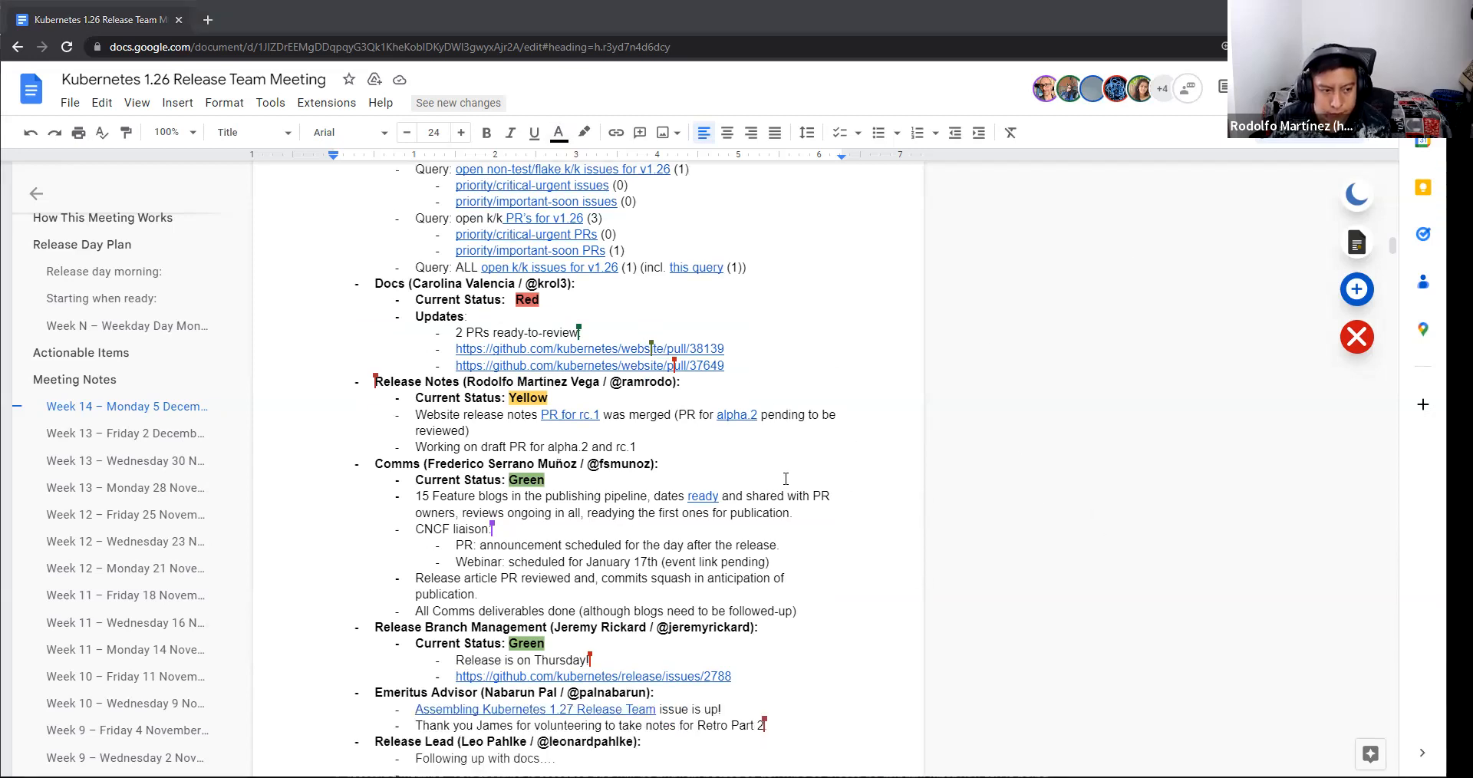
scroll("down", 3)
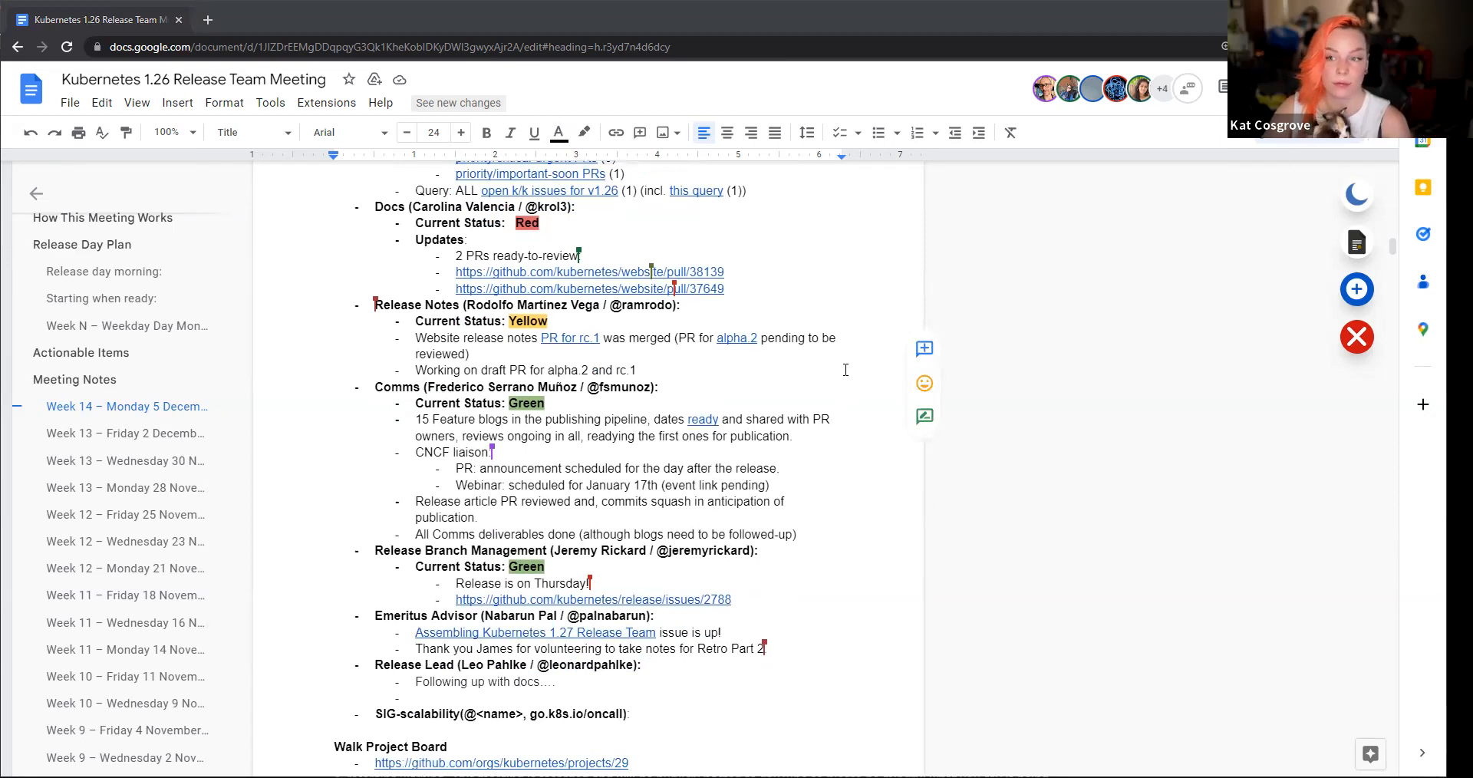
scroll("down", 3)
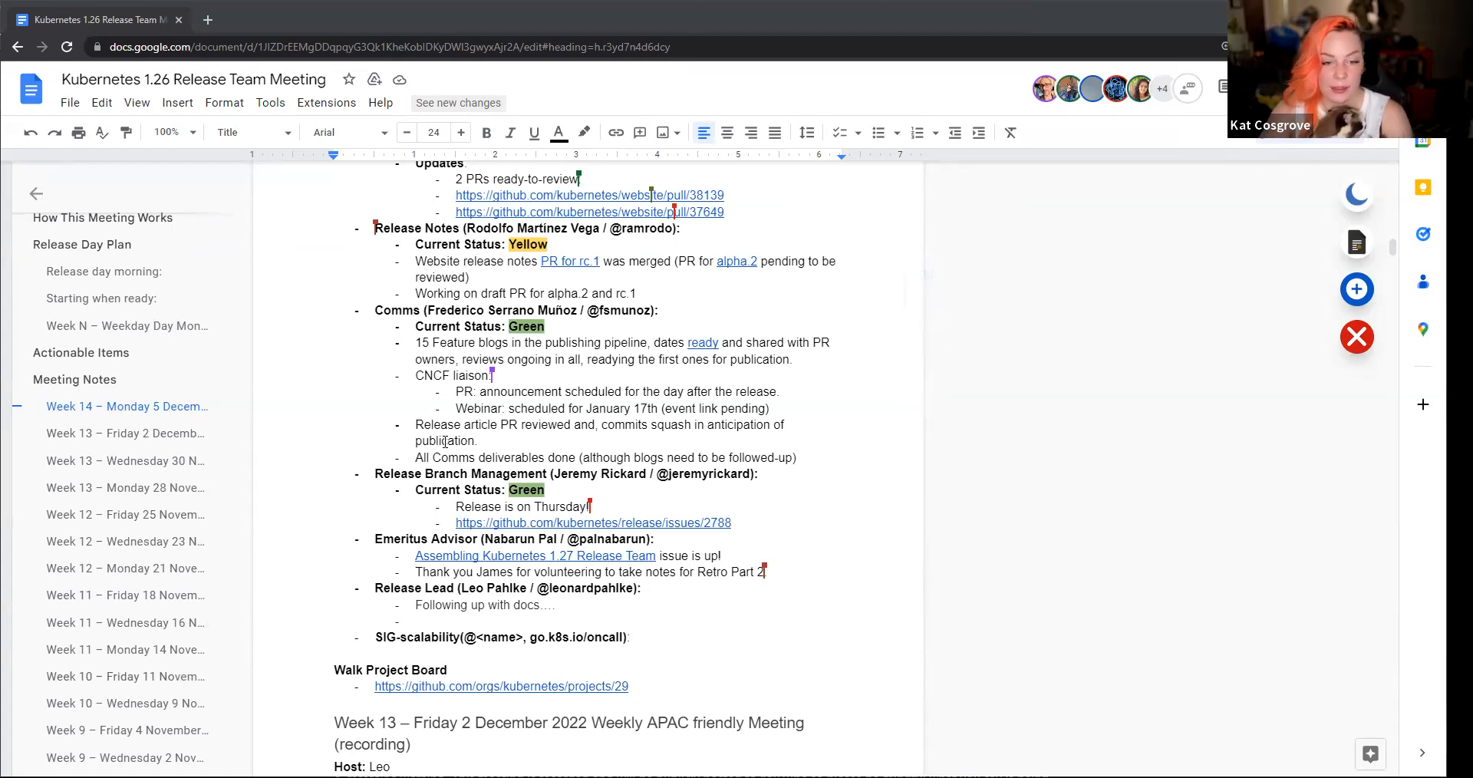
mouse_move(1106, 426)
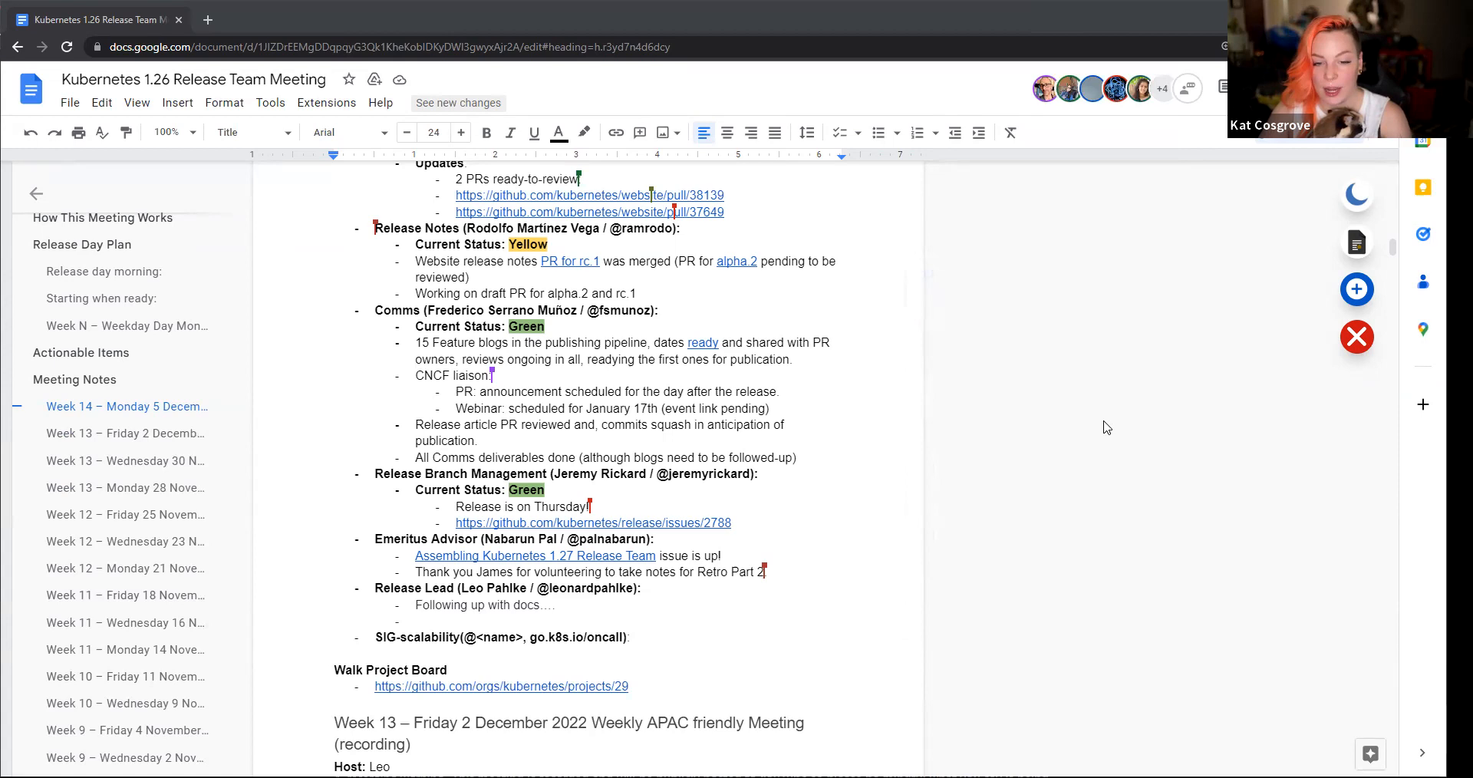
mouse_move(1231, 593)
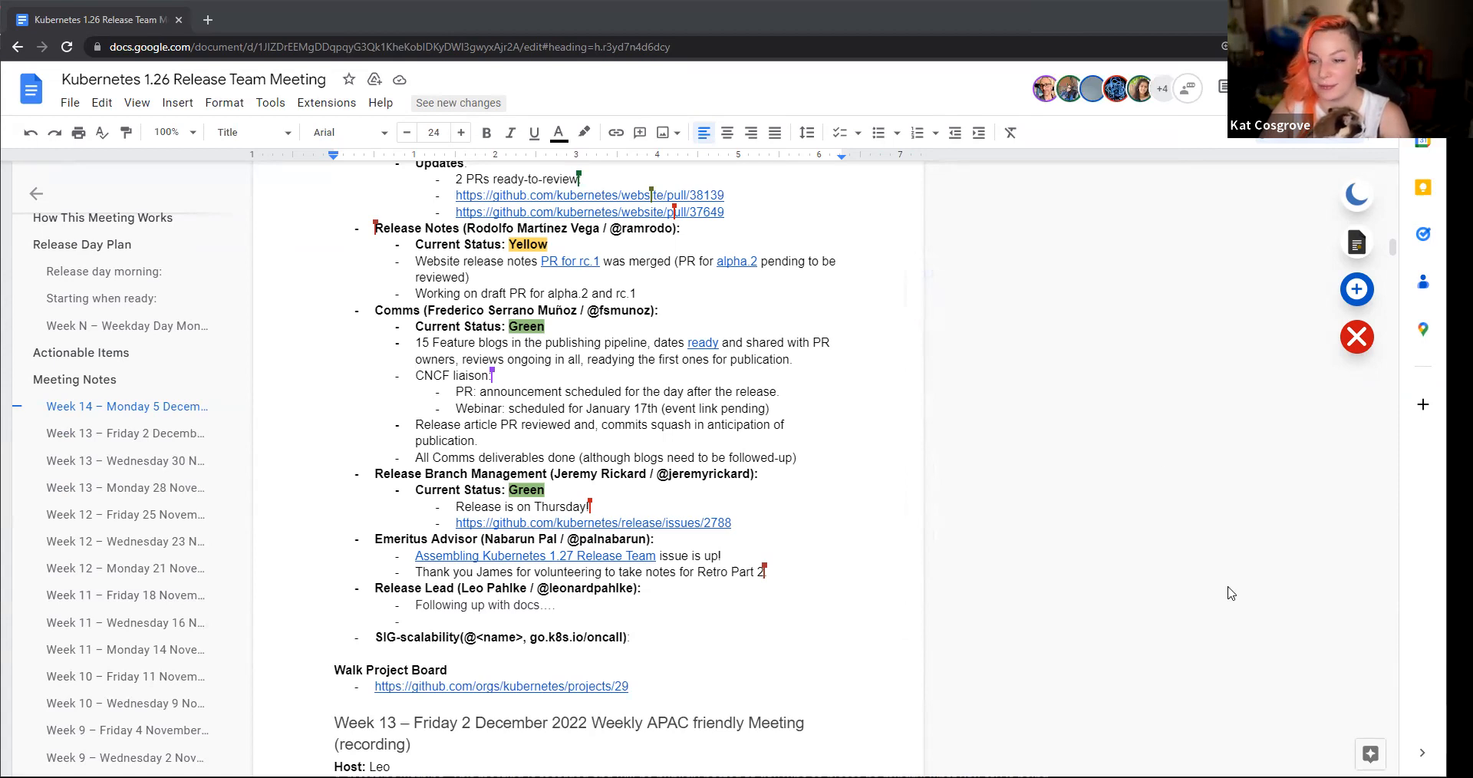
mouse_move(1170, 365)
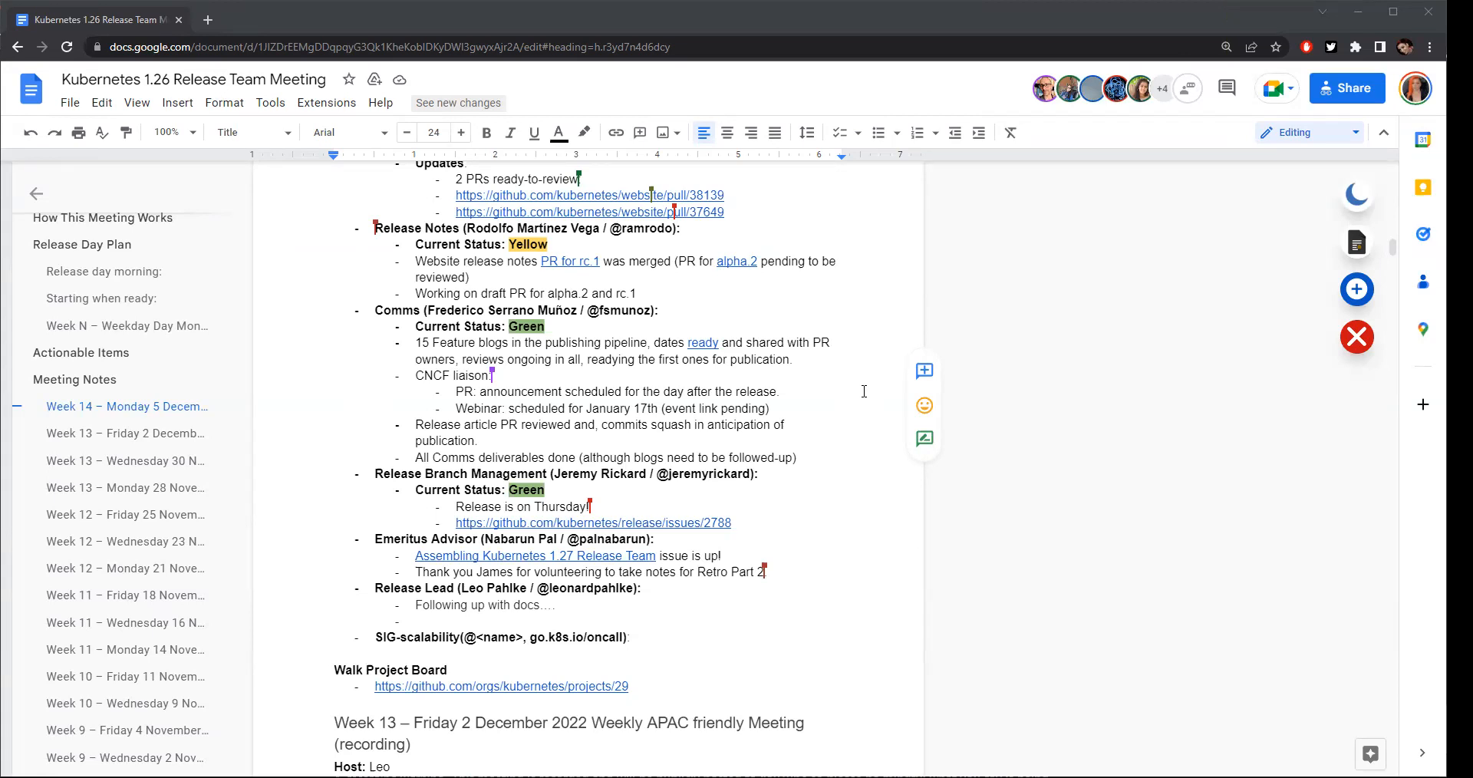
mouse_move(766, 476)
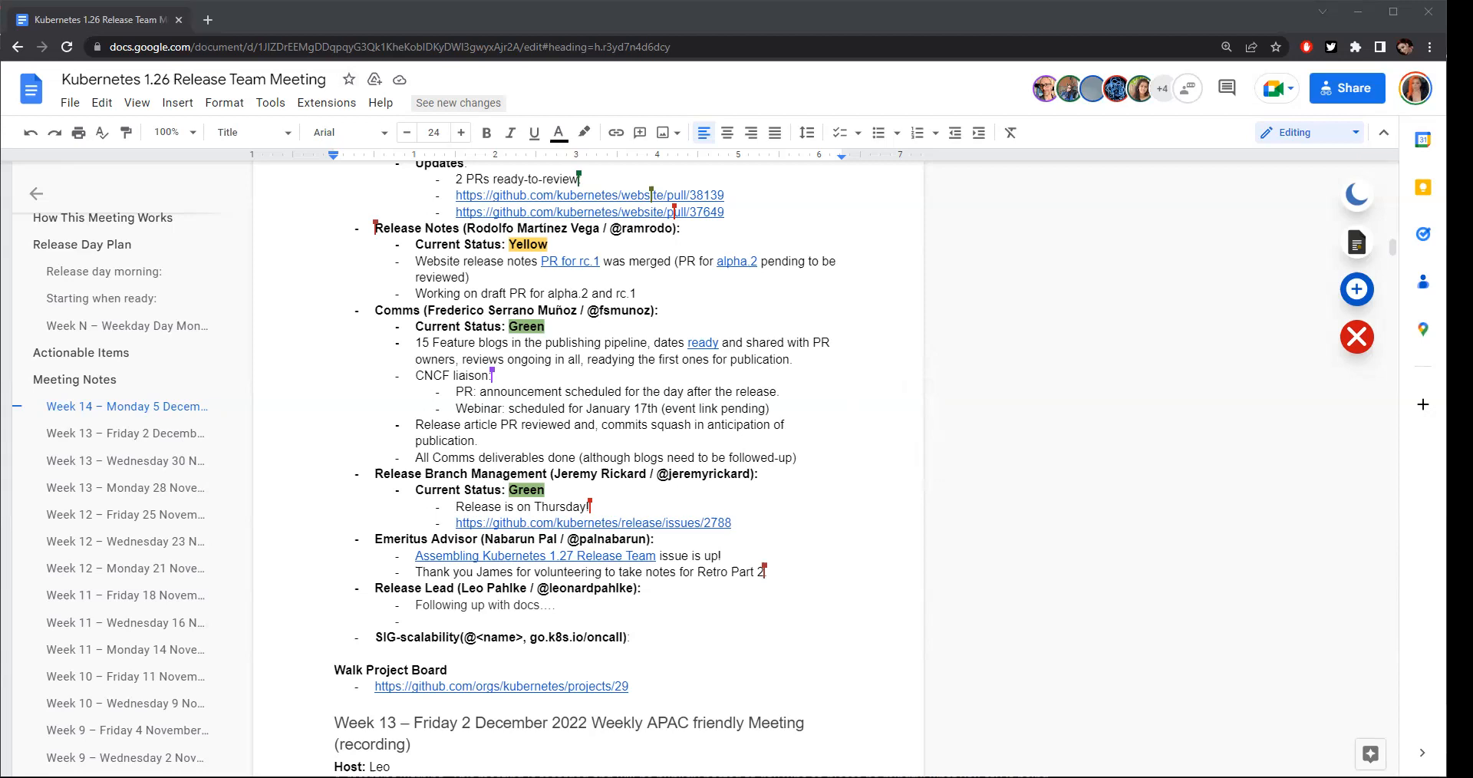
mouse_move(1218, 350)
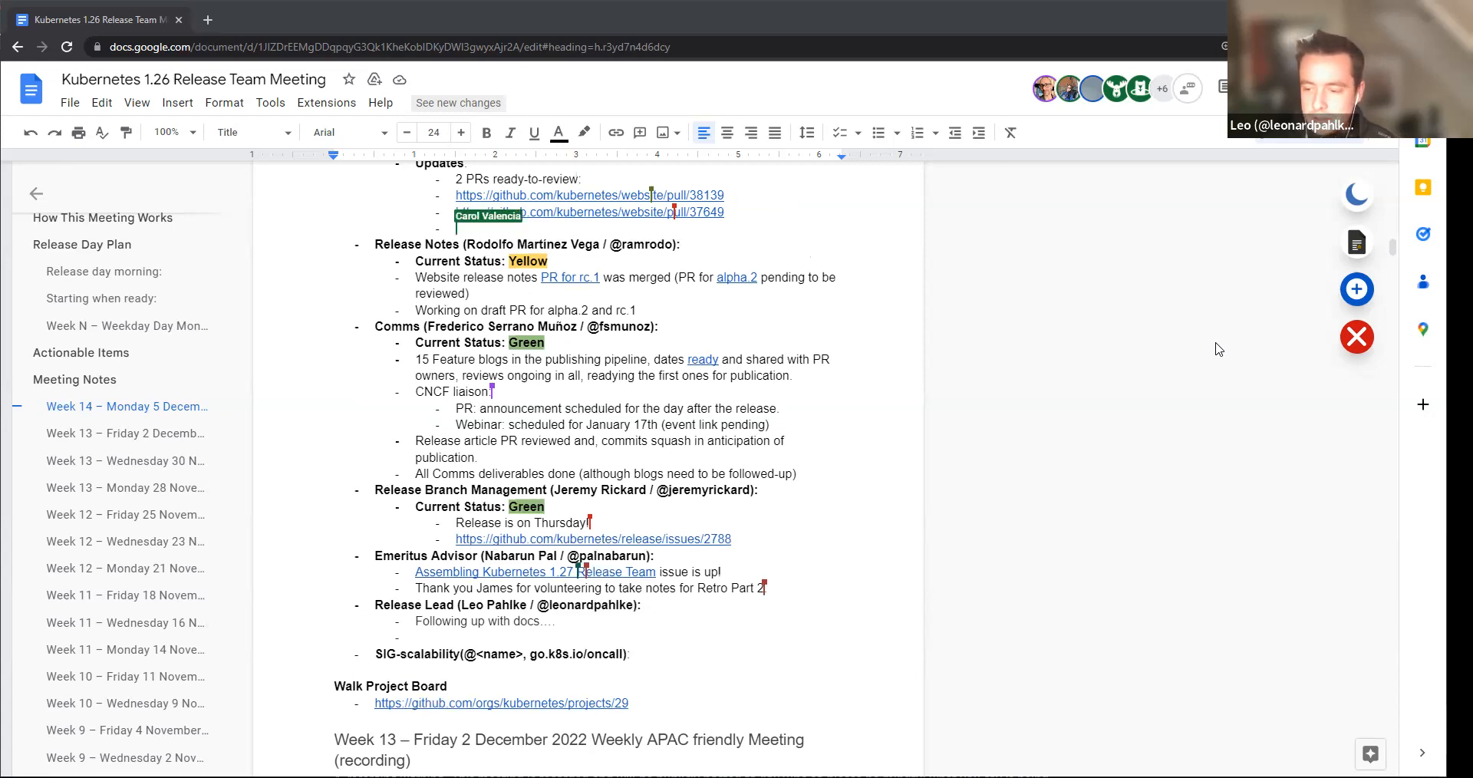
type("PR to sync")
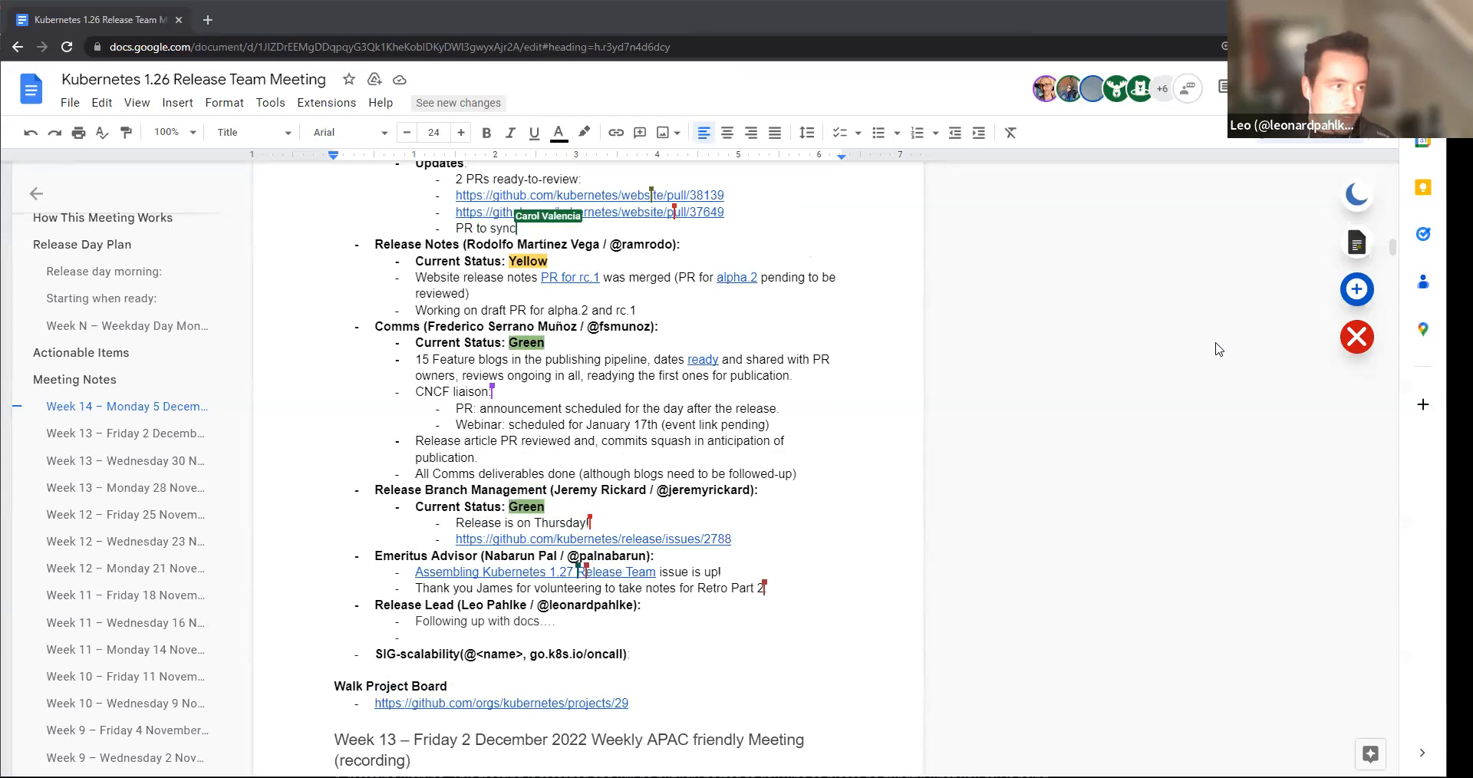
type("dev-1.26")
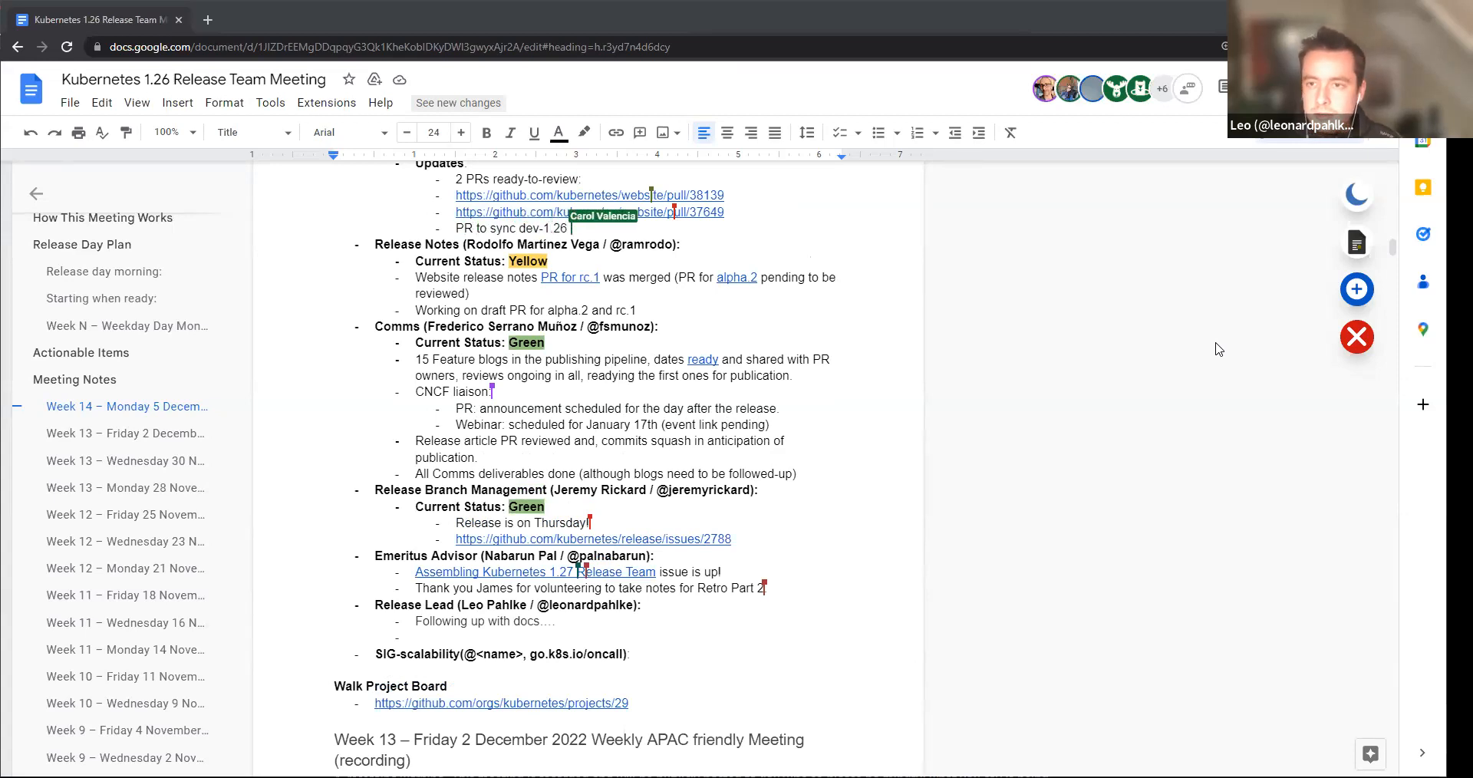
type("with main:")
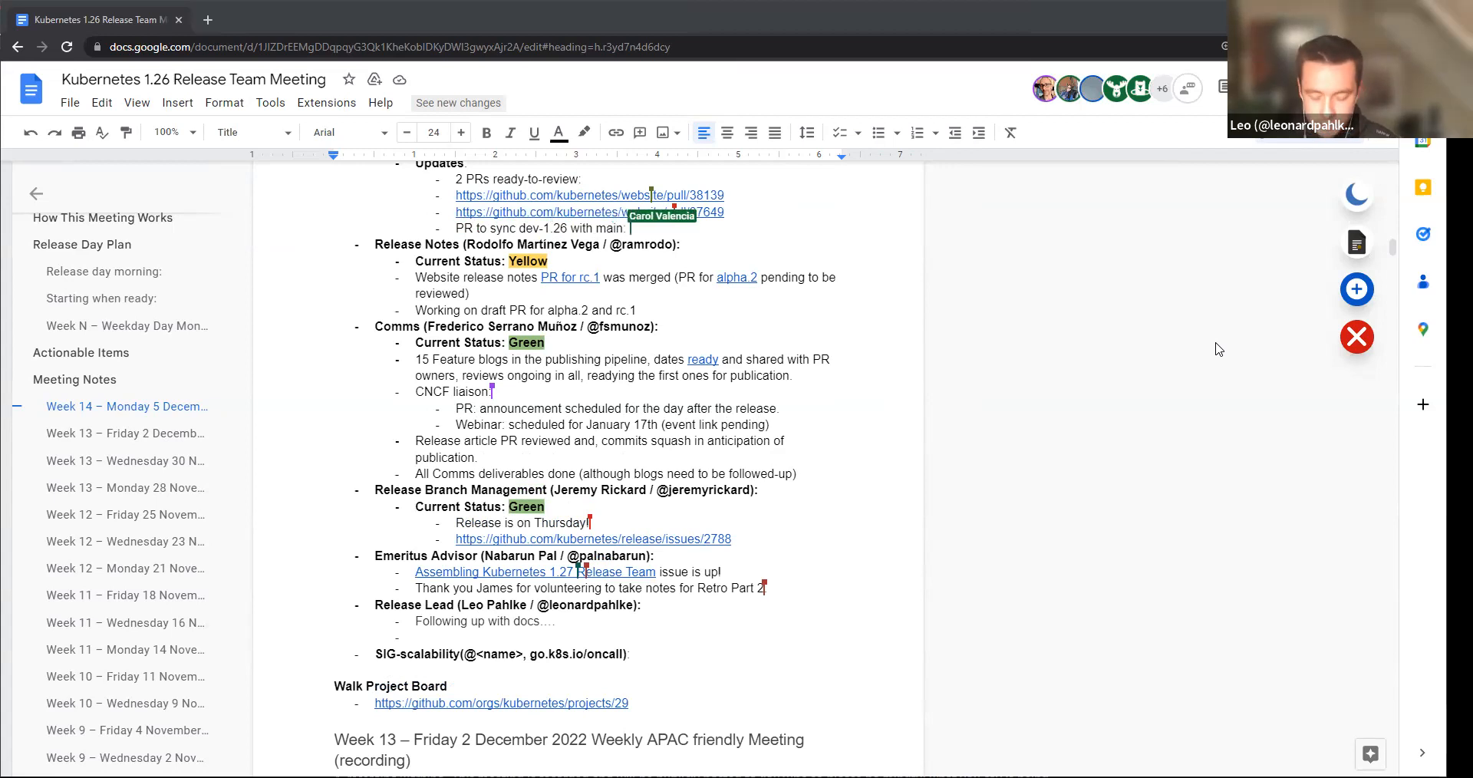
type("https://github.com/kubernetes/website/pull/38242")
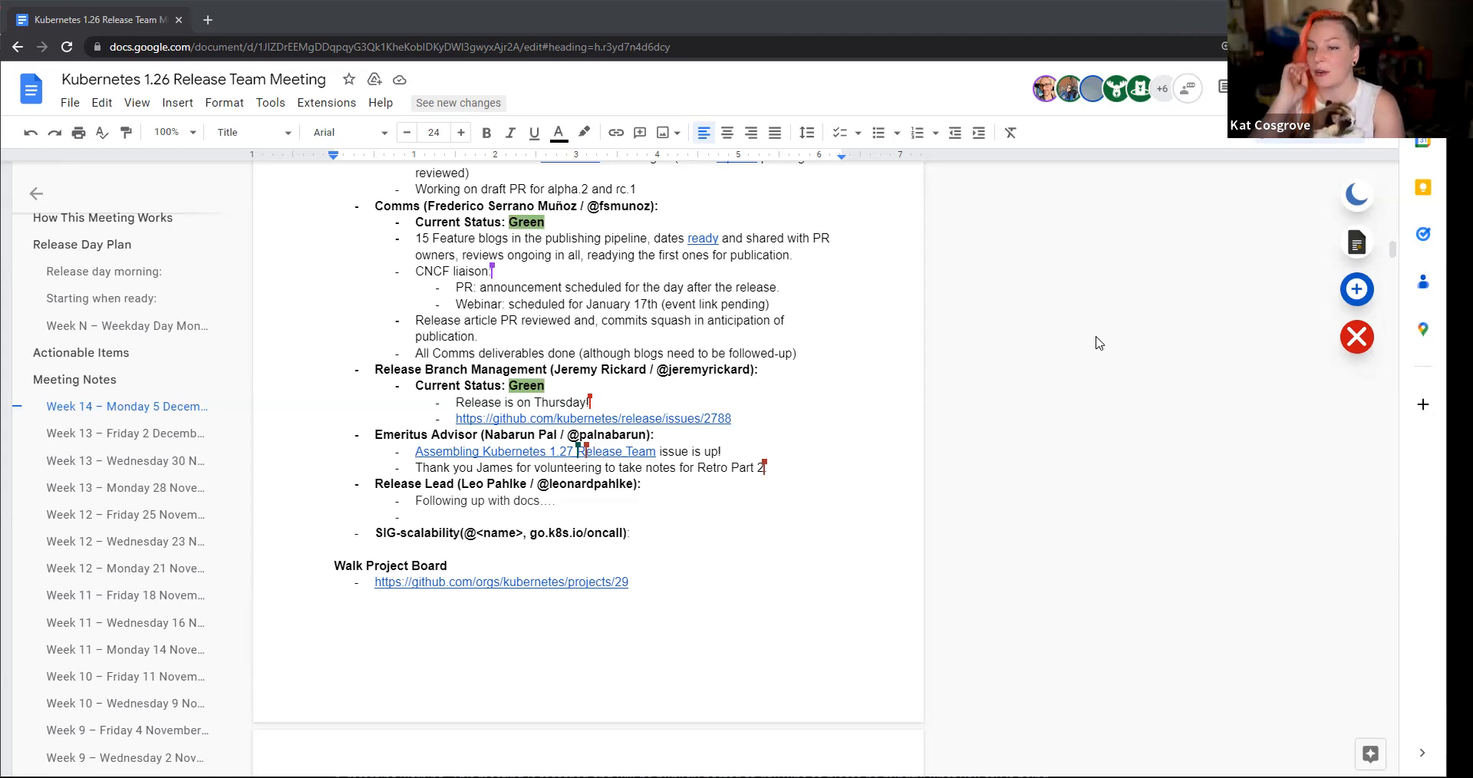
mouse_move(1066, 294)
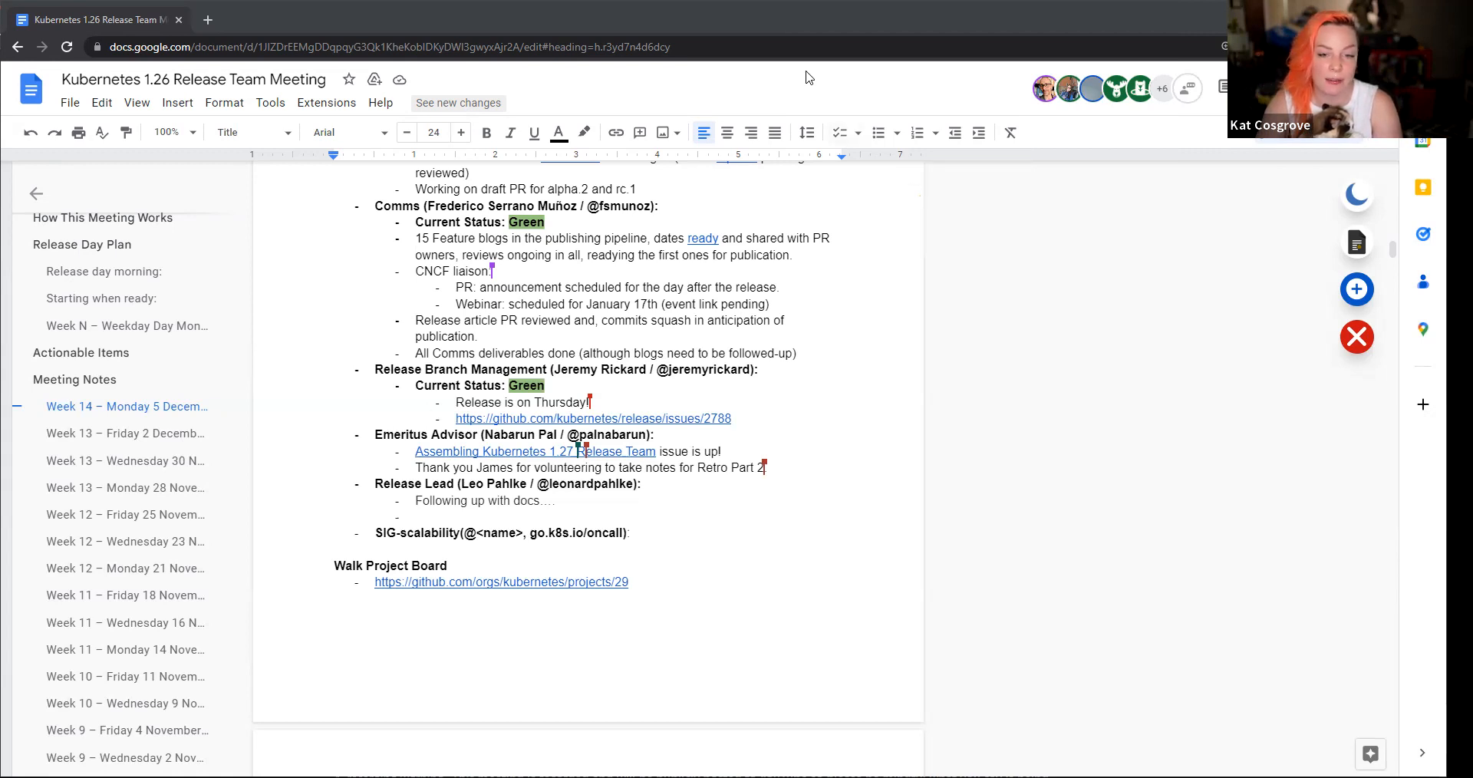
mouse_move(1102, 311)
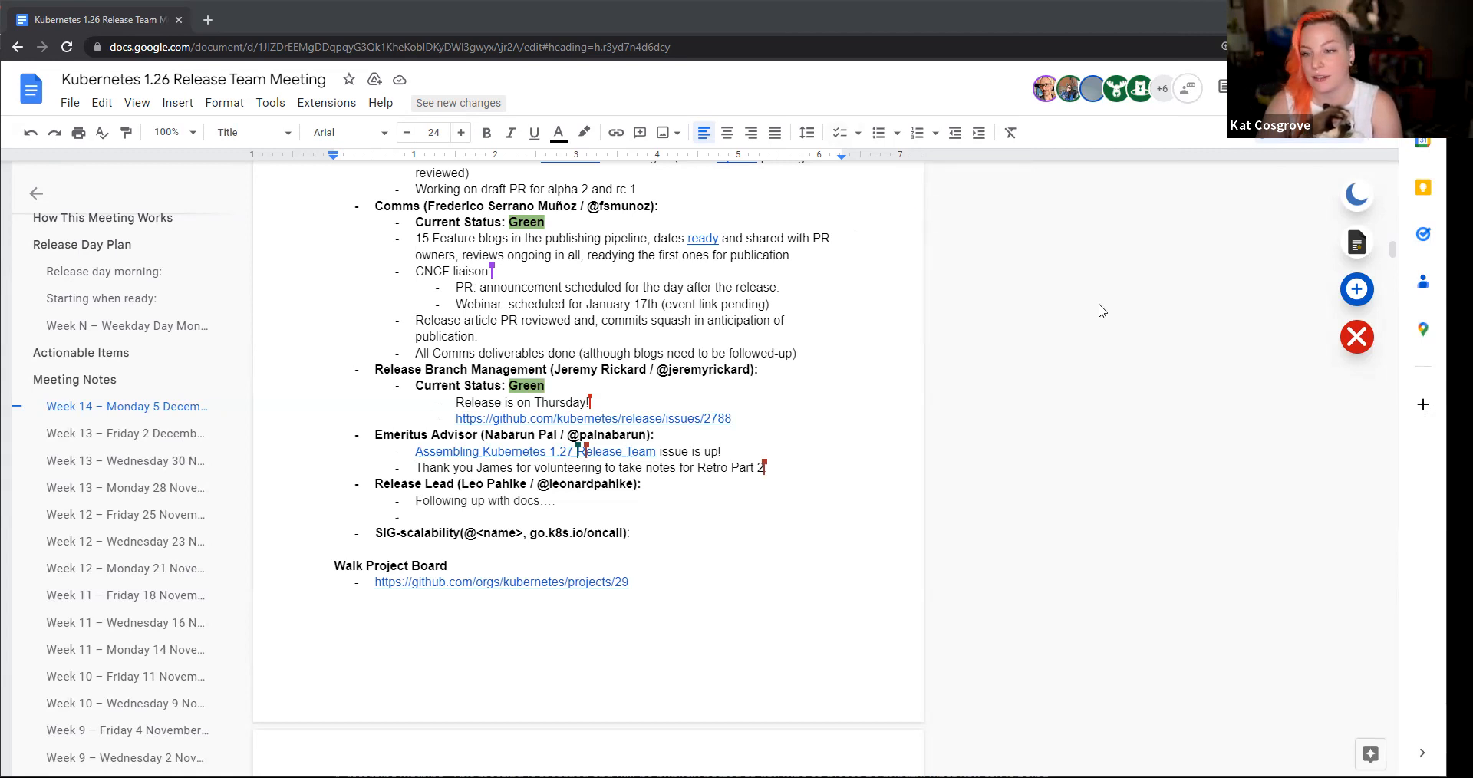